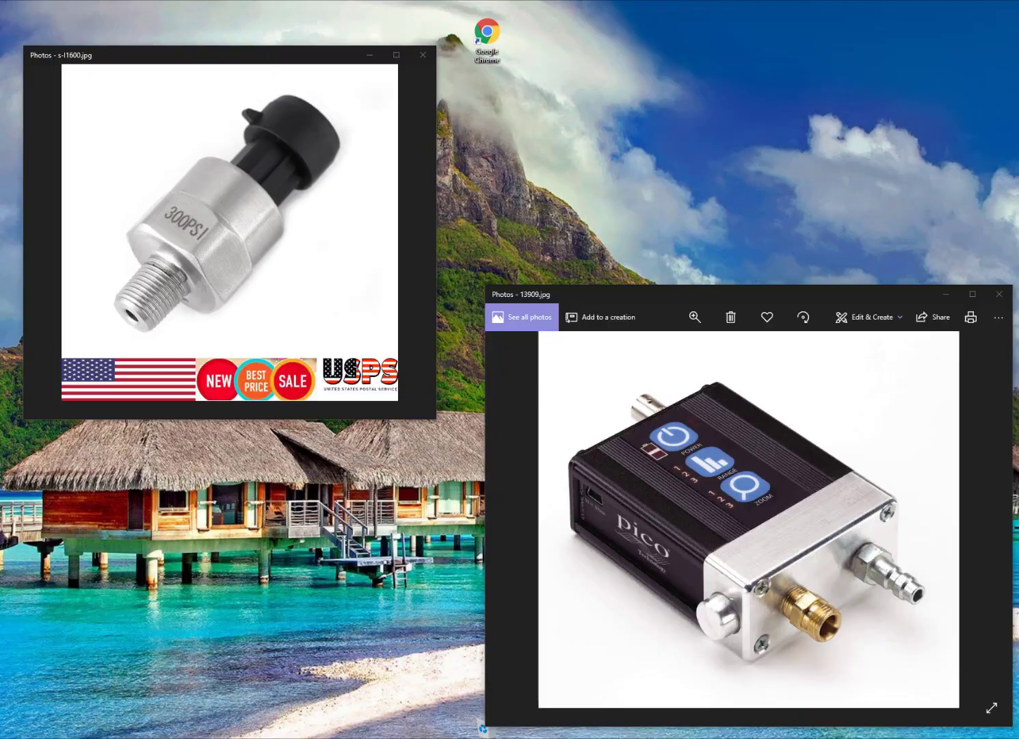
- Close the pressure sensor and Pico adapter photos to reveal the PicoScope window
{"action": "left_click", "coordinate": [547, 665]}
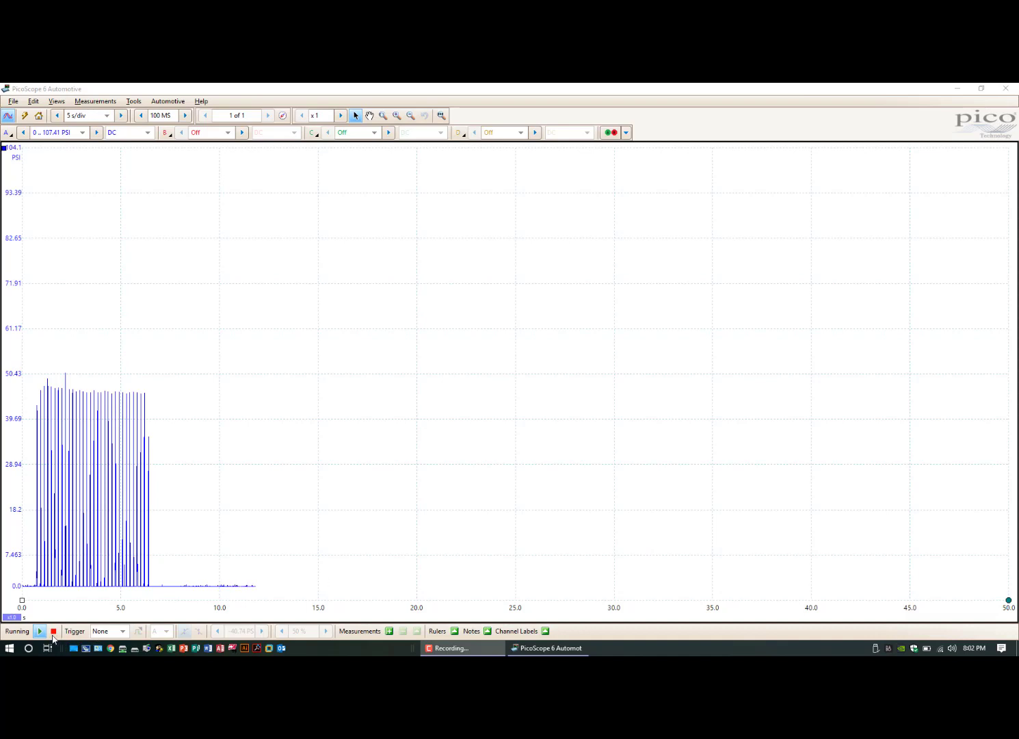
- Stop capturing, set a 1 s/div timebase, and record a fresh ten-second capture
{"action": "left_click", "coordinate": [53, 631]}
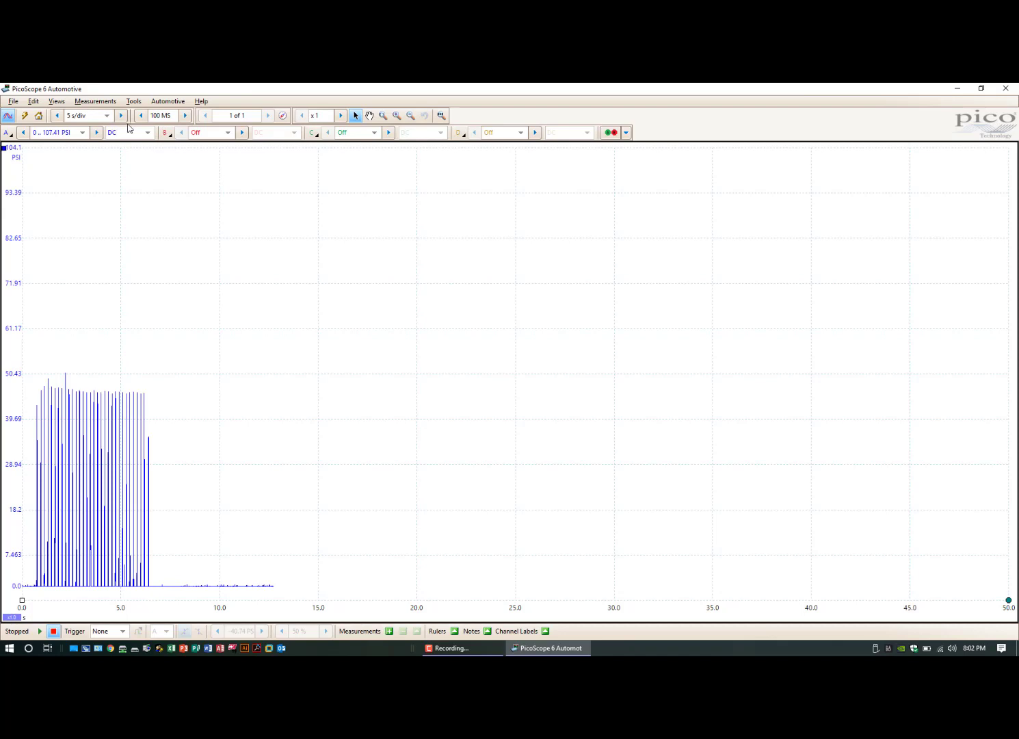
{"action": "left_click", "coordinate": [56, 115]}
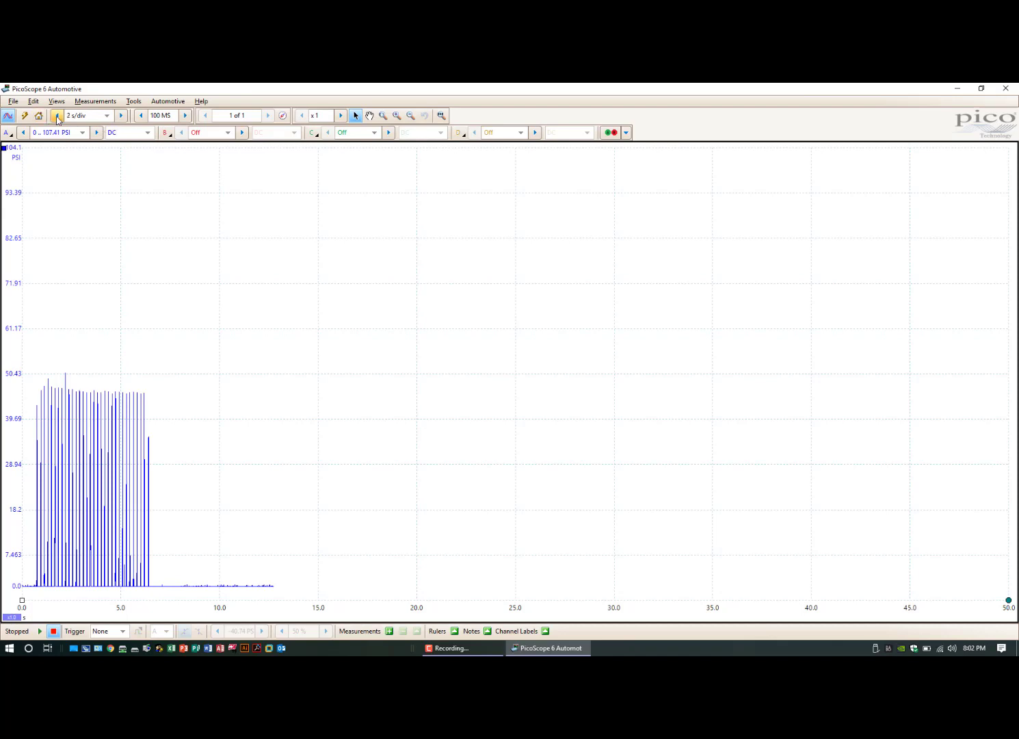
{"action": "left_click", "coordinate": [39, 631]}
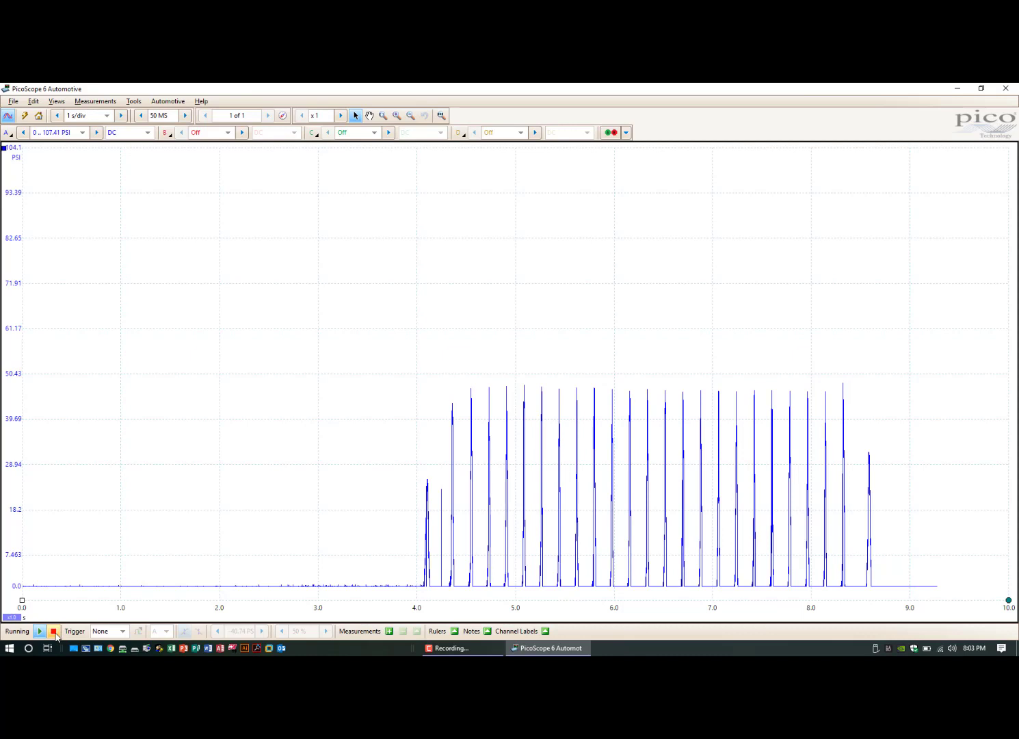
{"action": "left_click", "coordinate": [53, 631]}
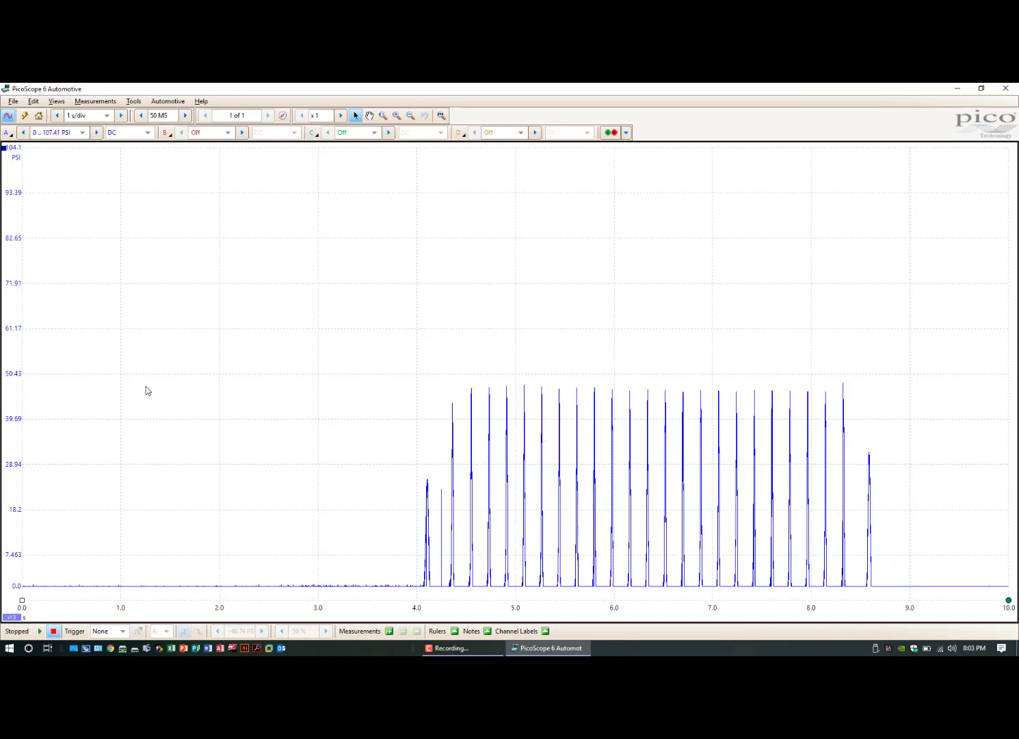
{"action": "mouse_move", "coordinate": [54, 239]}
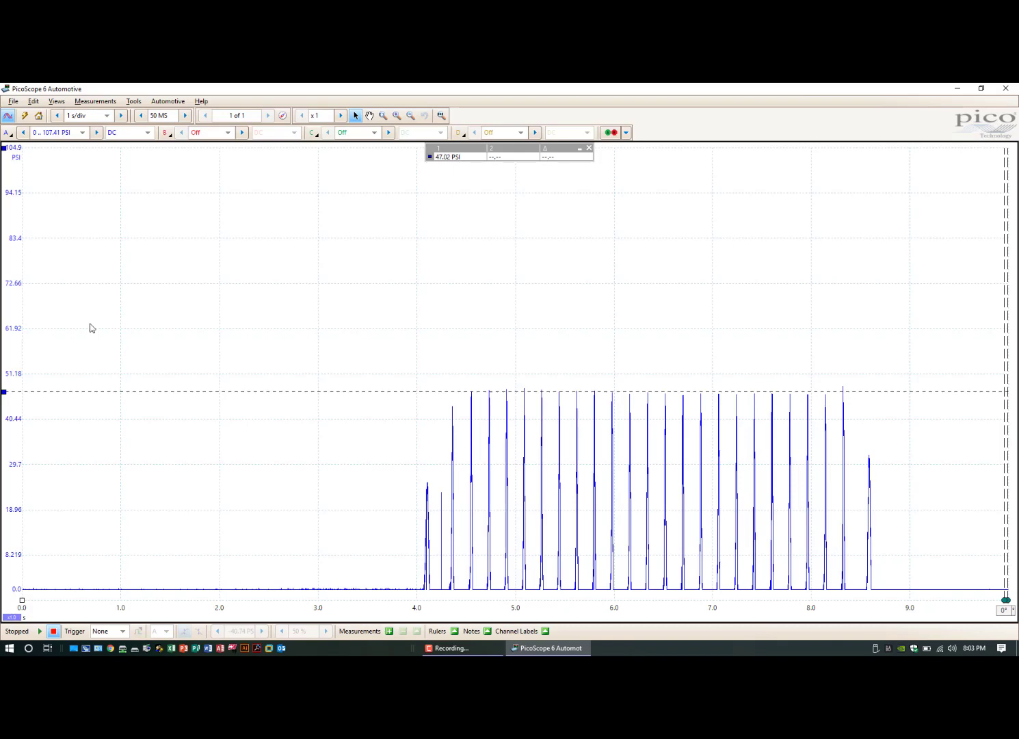
- Zoom in on individual pressure peaks to check them against the 47.02 PSI ruler
{"action": "left_click", "coordinate": [340, 115]}
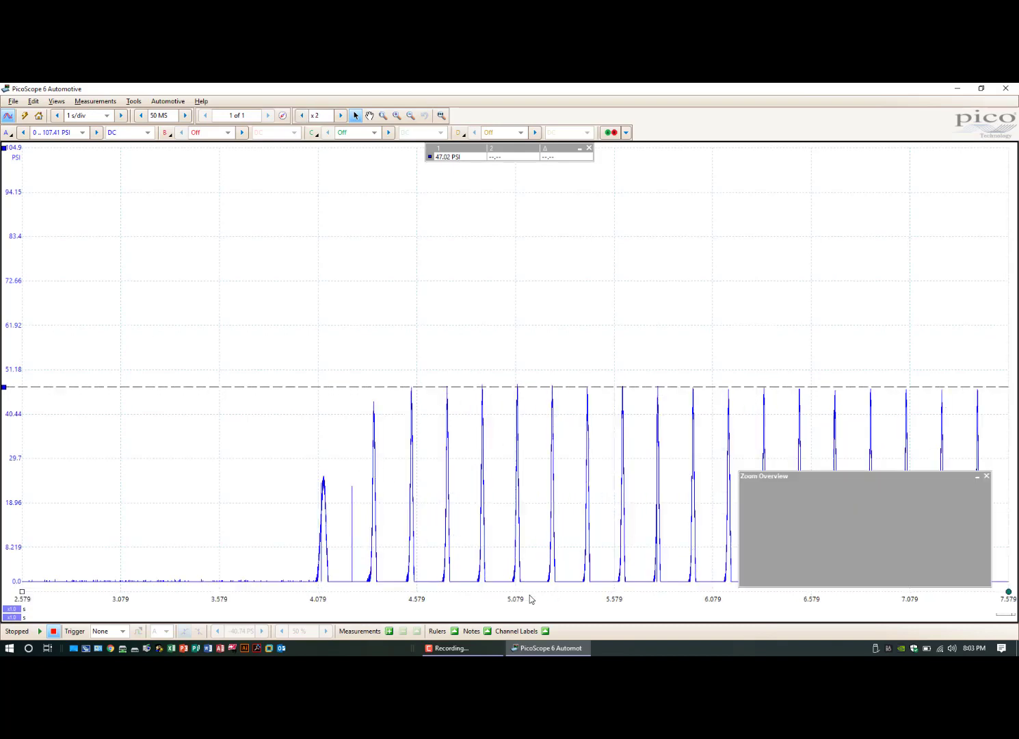
{"action": "left_click", "coordinate": [383, 115]}
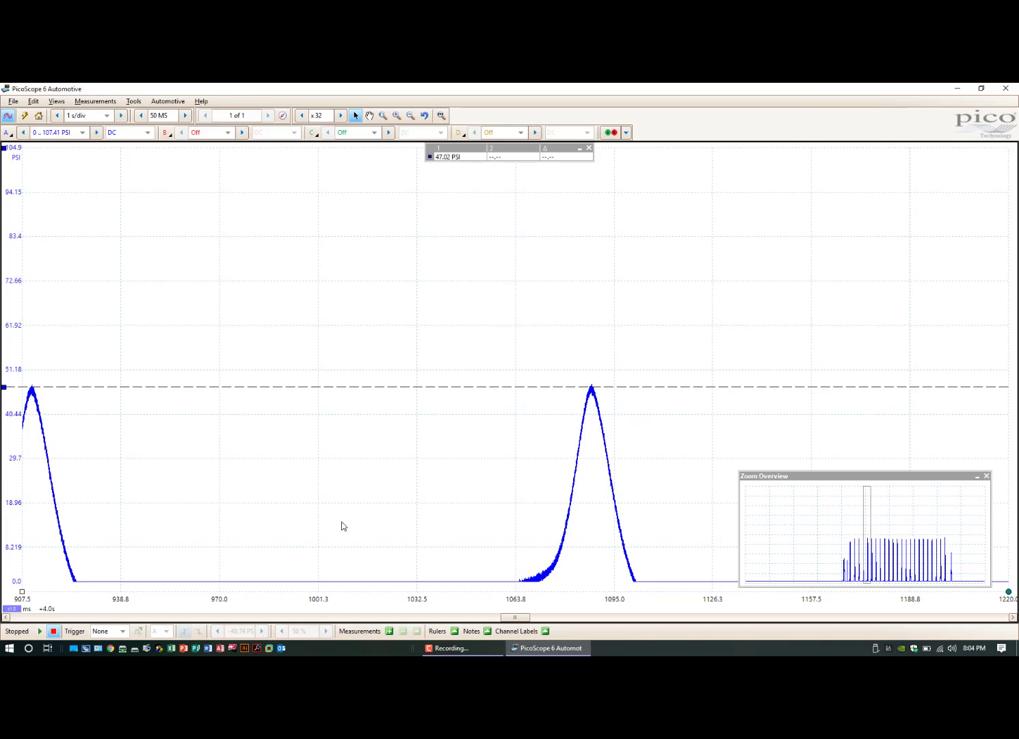
{"action": "mouse_move", "coordinate": [367, 360]}
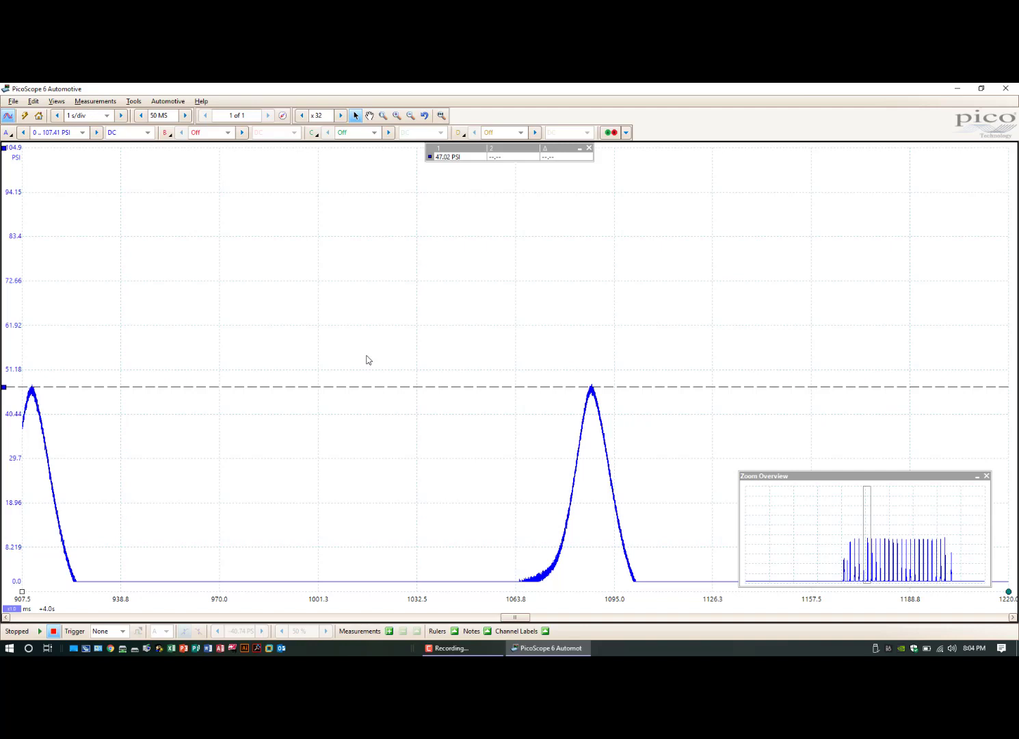
{"action": "mouse_move", "coordinate": [382, 315]}
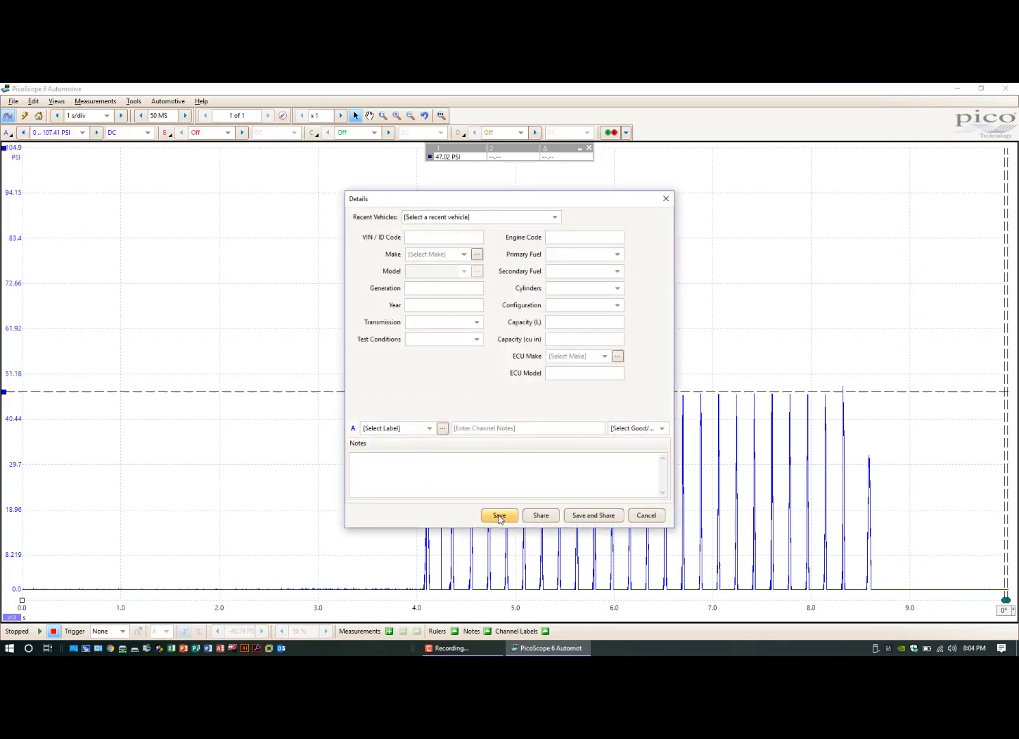
- Skip vehicle details and save the capture as Home Made.psdata
{"action": "left_click", "coordinate": [499, 515]}
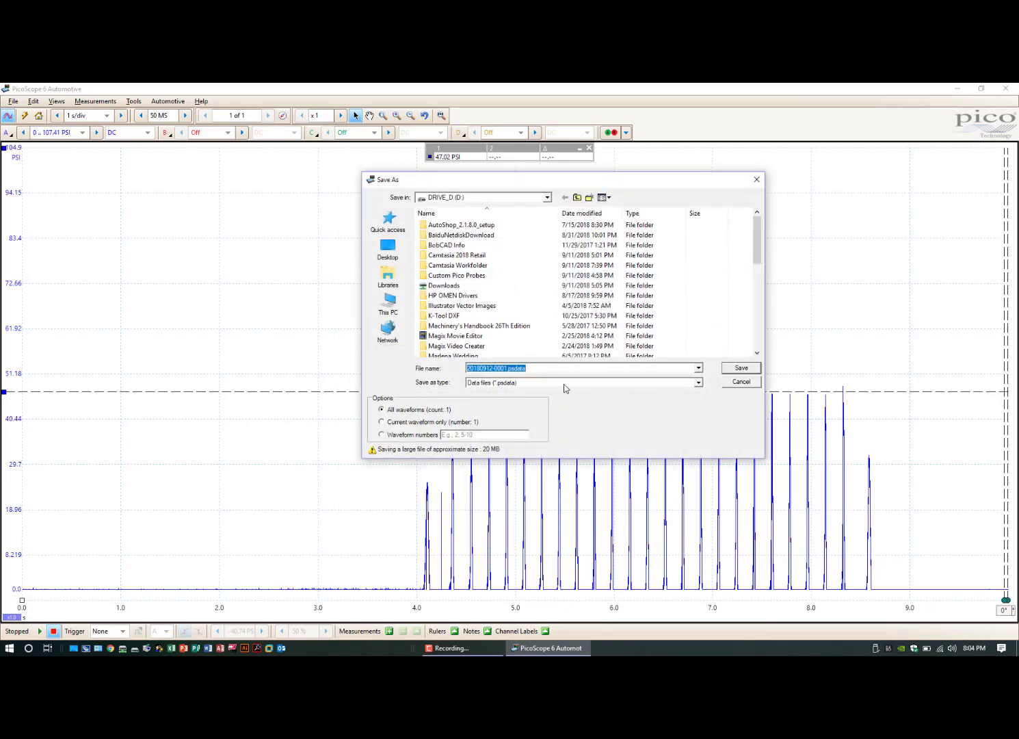
{"action": "type", "text": "Home Made"}
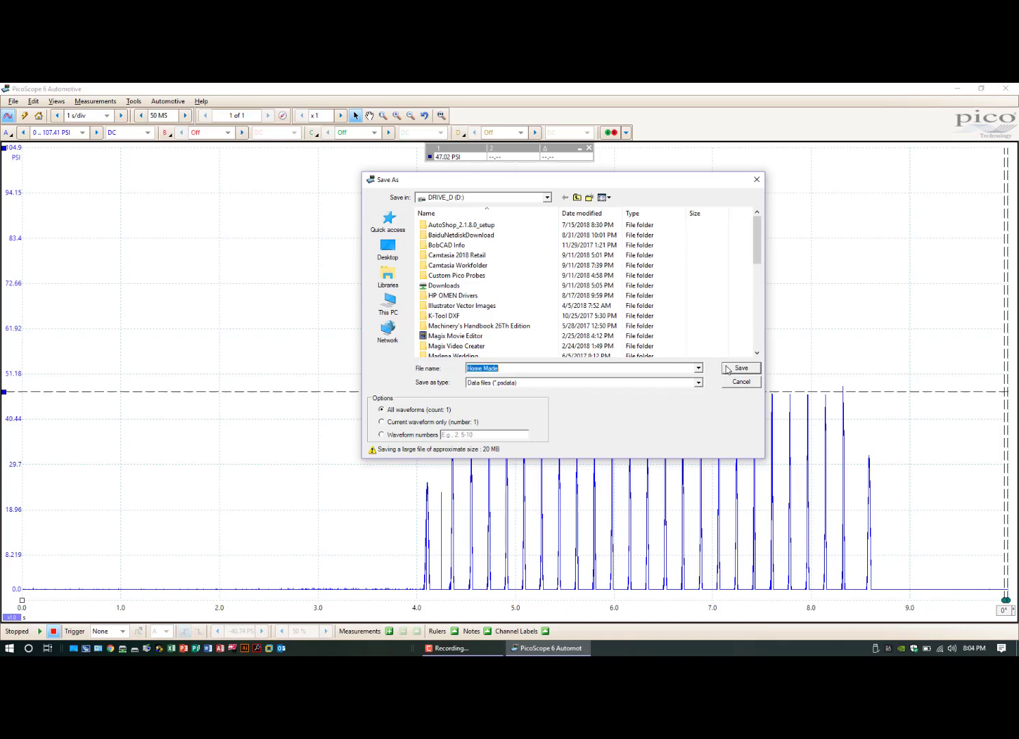
{"action": "left_click", "coordinate": [740, 368]}
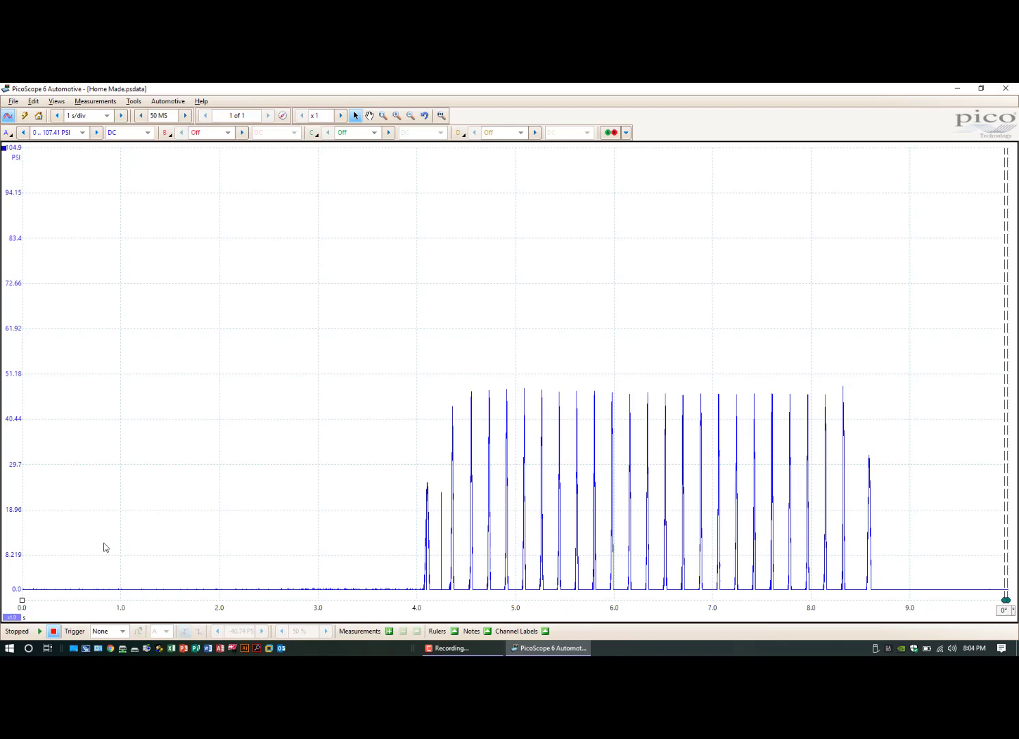
{"action": "mouse_move", "coordinate": [77, 607]}
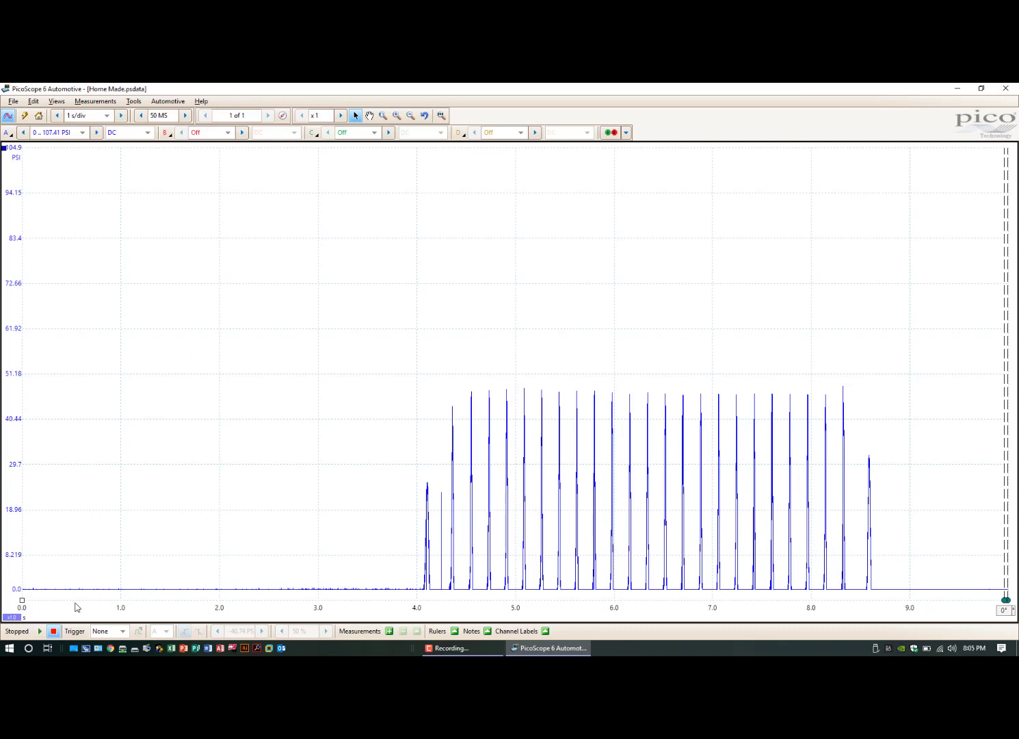
{"action": "mouse_move", "coordinate": [237, 551]}
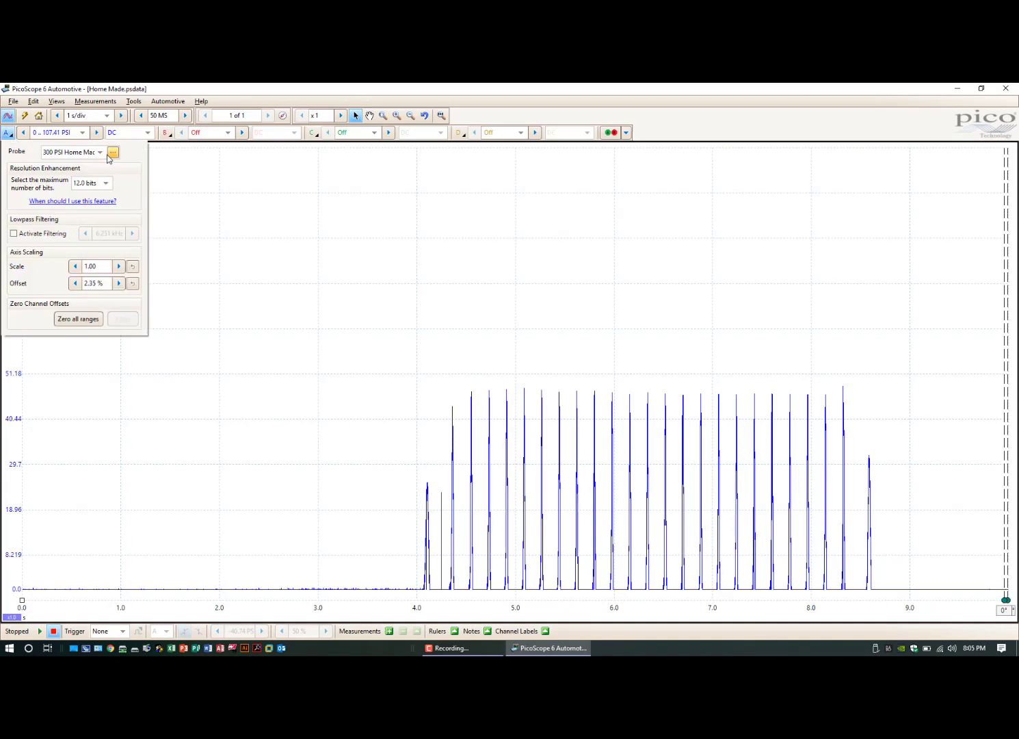
- Select the WPS500X range 1 probe for channel A
{"action": "left_click", "coordinate": [101, 152]}
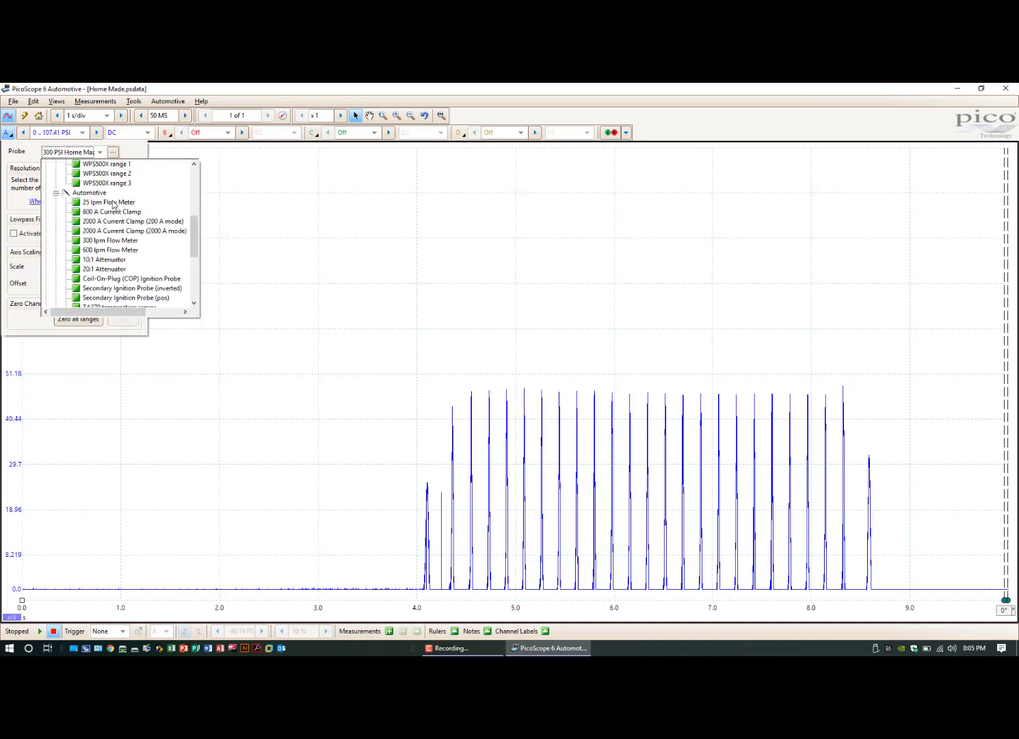
{"action": "left_click", "coordinate": [107, 164]}
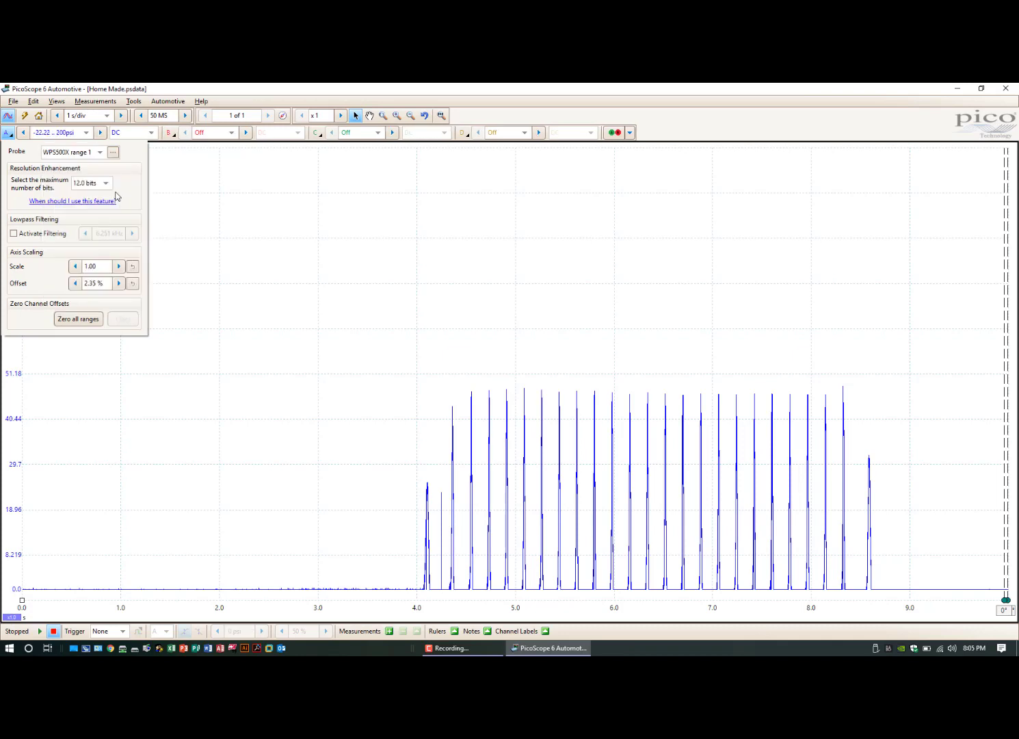
{"action": "left_click", "coordinate": [101, 356]}
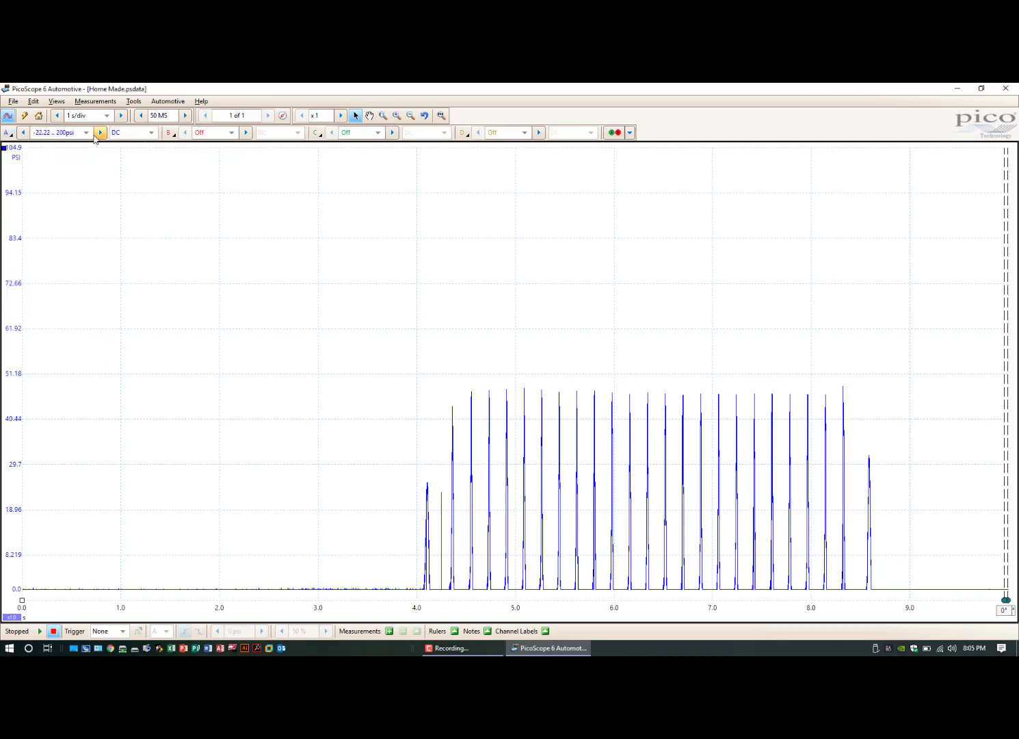
- Set channel A's range to −25 to 100 psi and start a new capture
{"action": "left_click", "coordinate": [100, 132]}
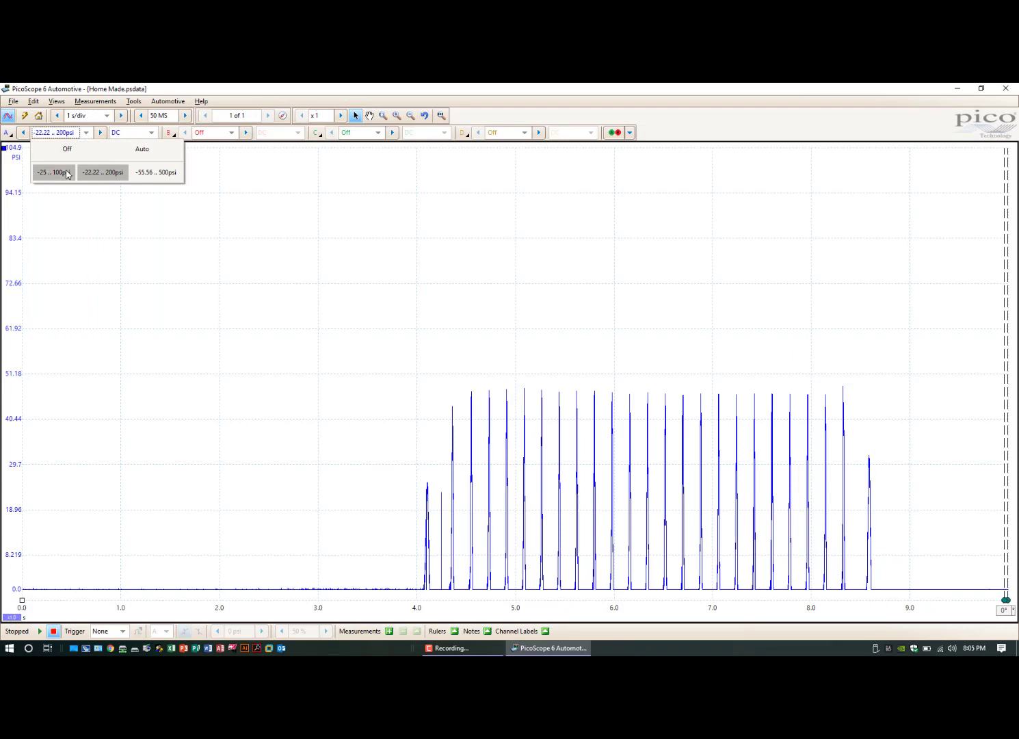
{"action": "left_click", "coordinate": [54, 172]}
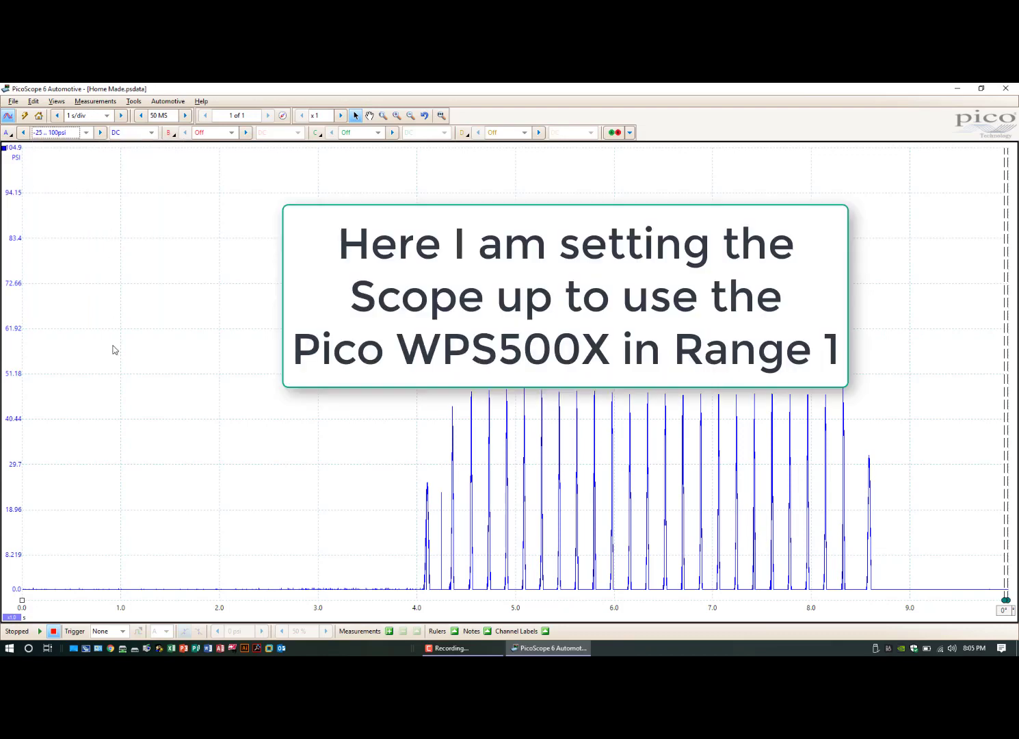
{"action": "left_click", "coordinate": [40, 631]}
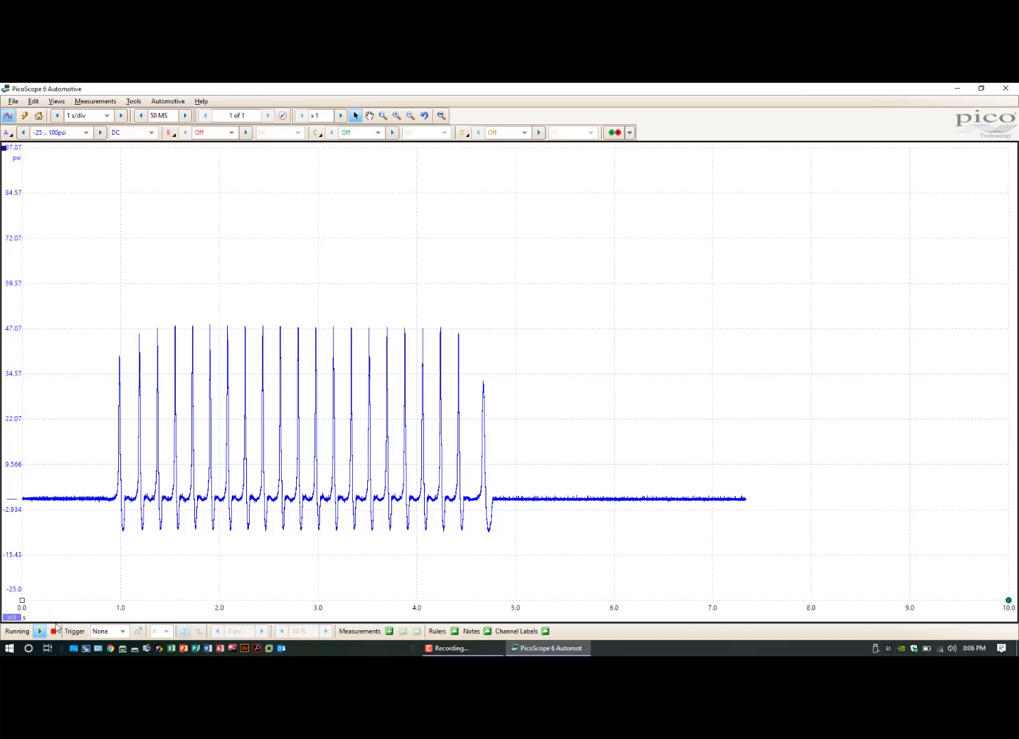
- Stop the capture and save it with all waveforms as Pico.psdata
{"action": "left_click", "coordinate": [54, 630]}
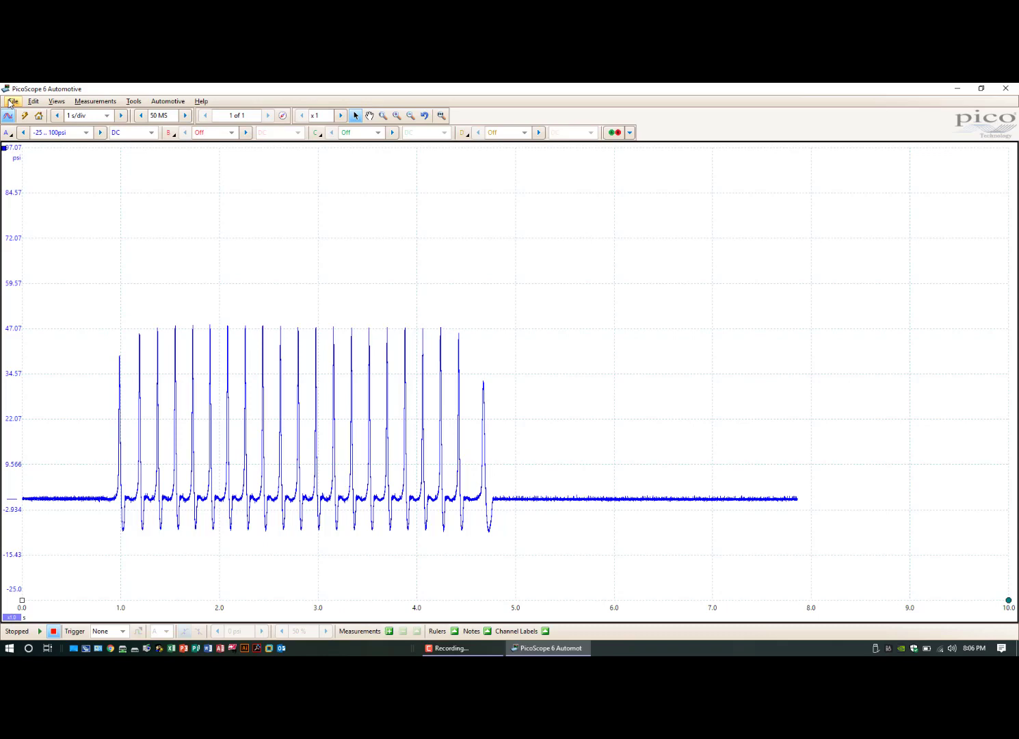
{"action": "left_click", "coordinate": [12, 101]}
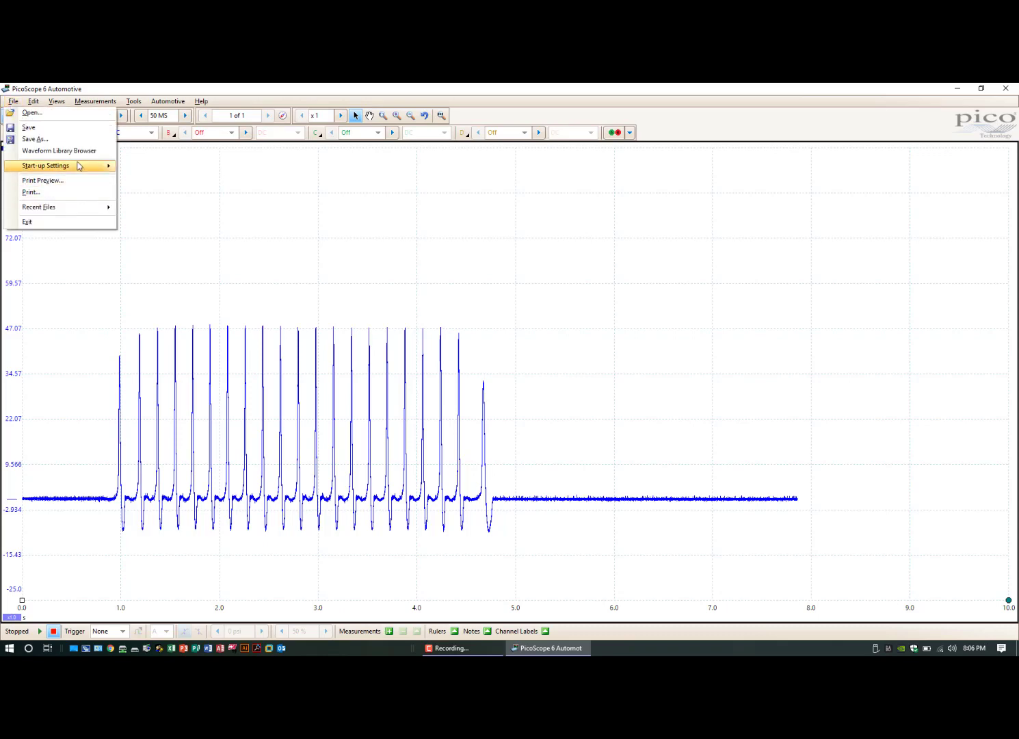
{"action": "mouse_move", "coordinate": [45, 131]}
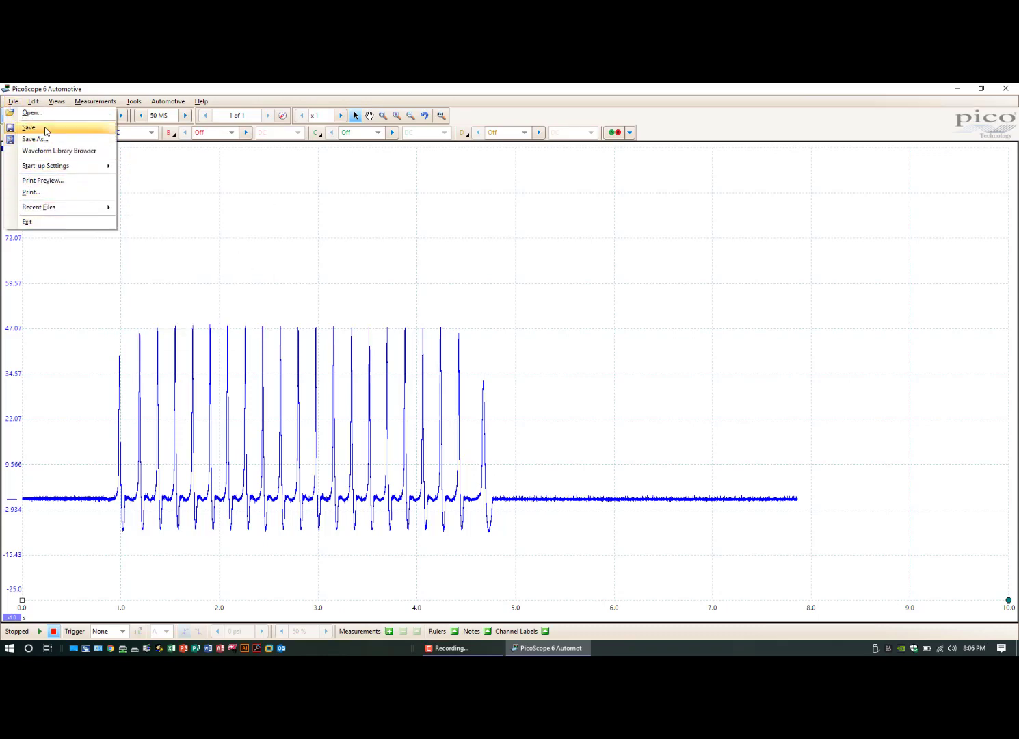
{"action": "left_click", "coordinate": [29, 128]}
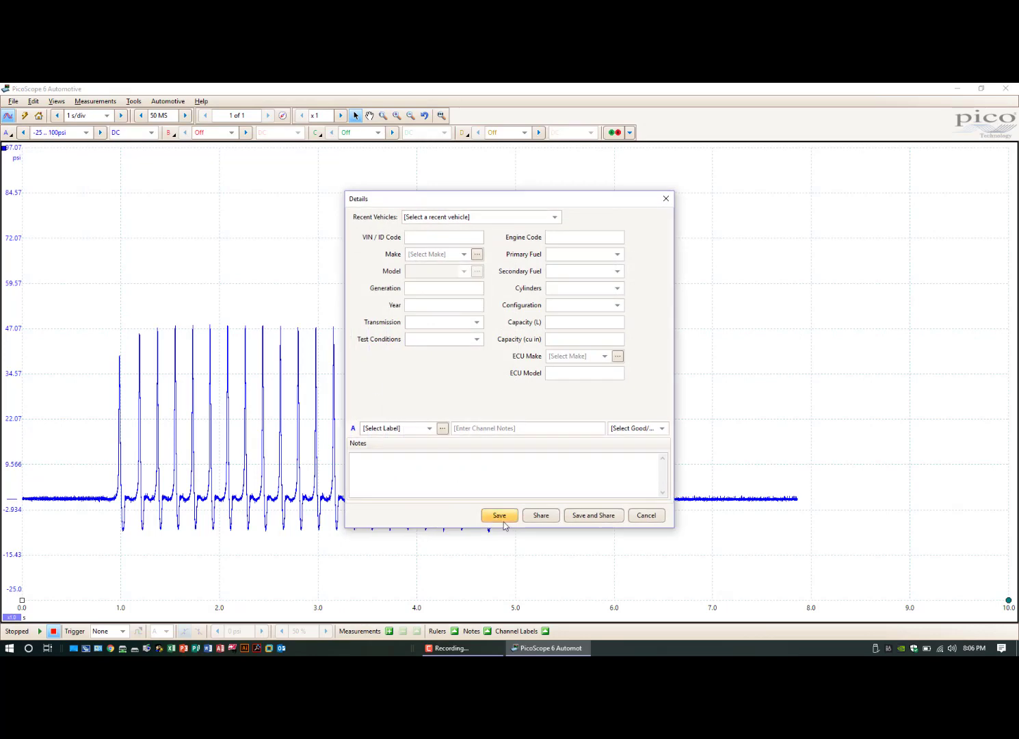
{"action": "left_click", "coordinate": [499, 515]}
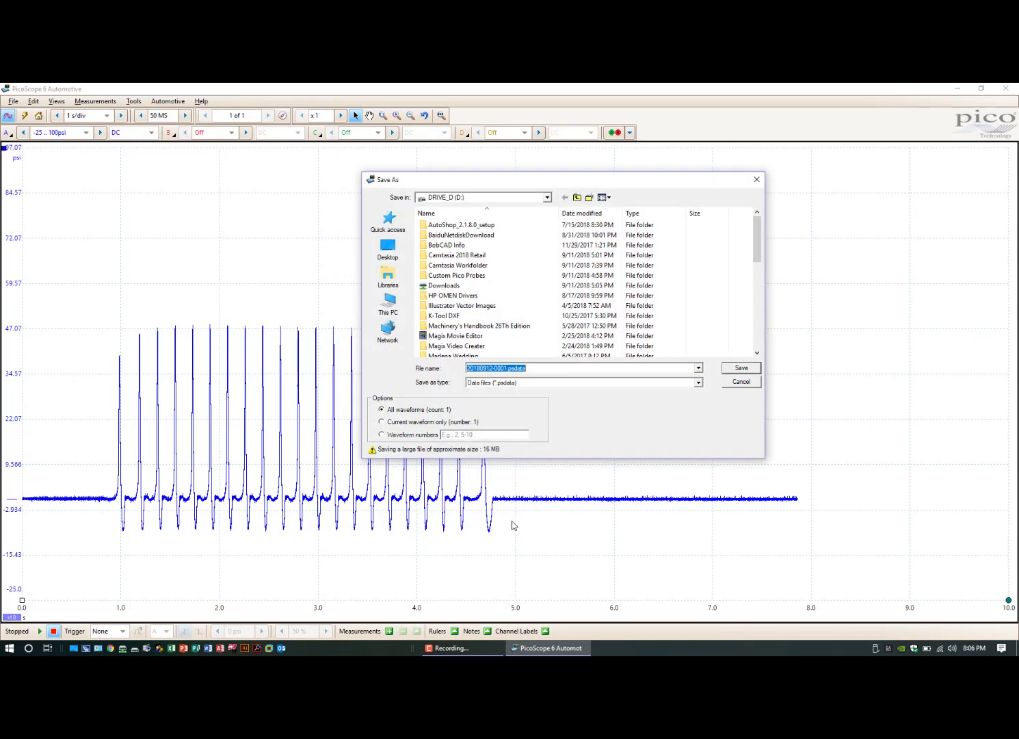
{"action": "type", "text": "Pico"}
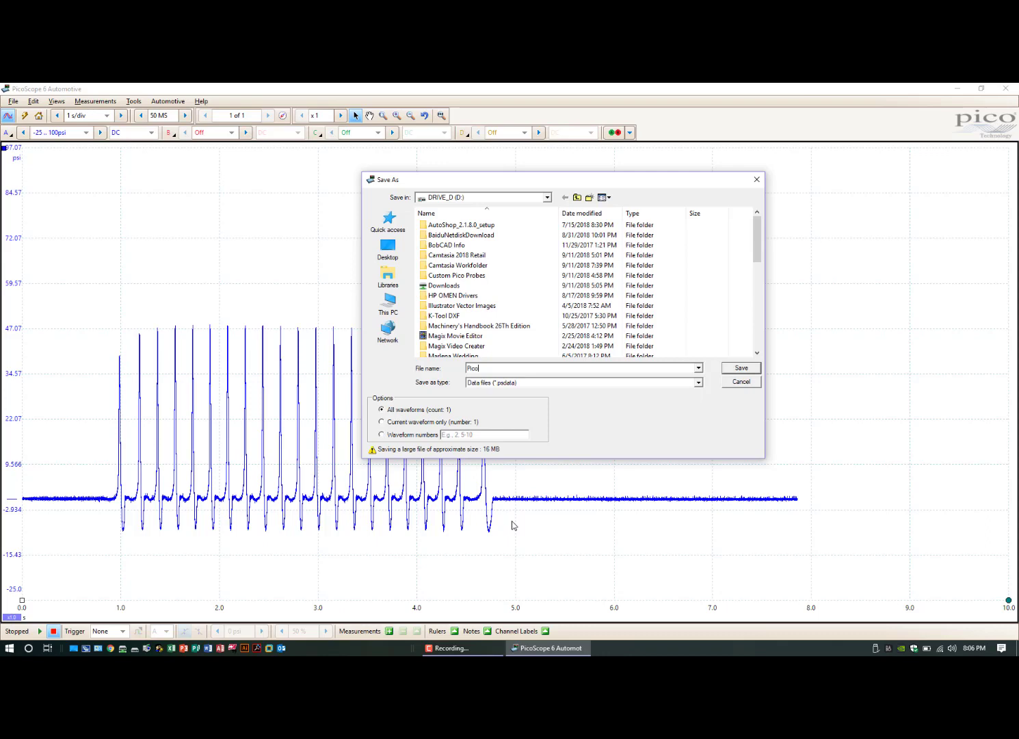
{"action": "left_click", "coordinate": [740, 367]}
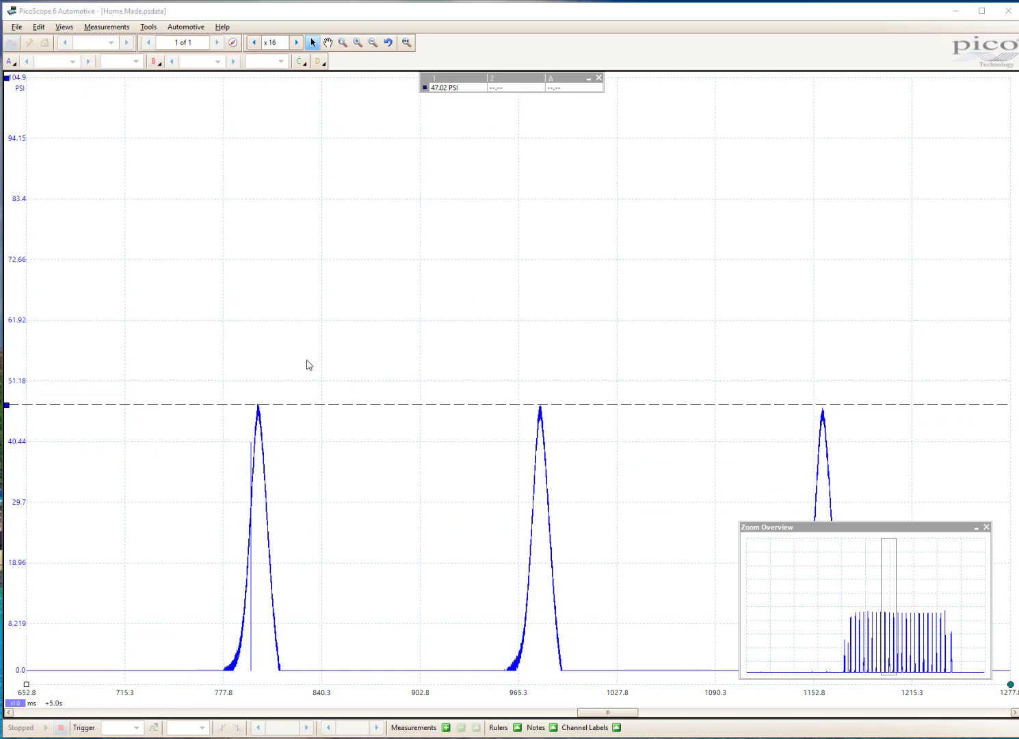
{"action": "mouse_move", "coordinate": [335, 349]}
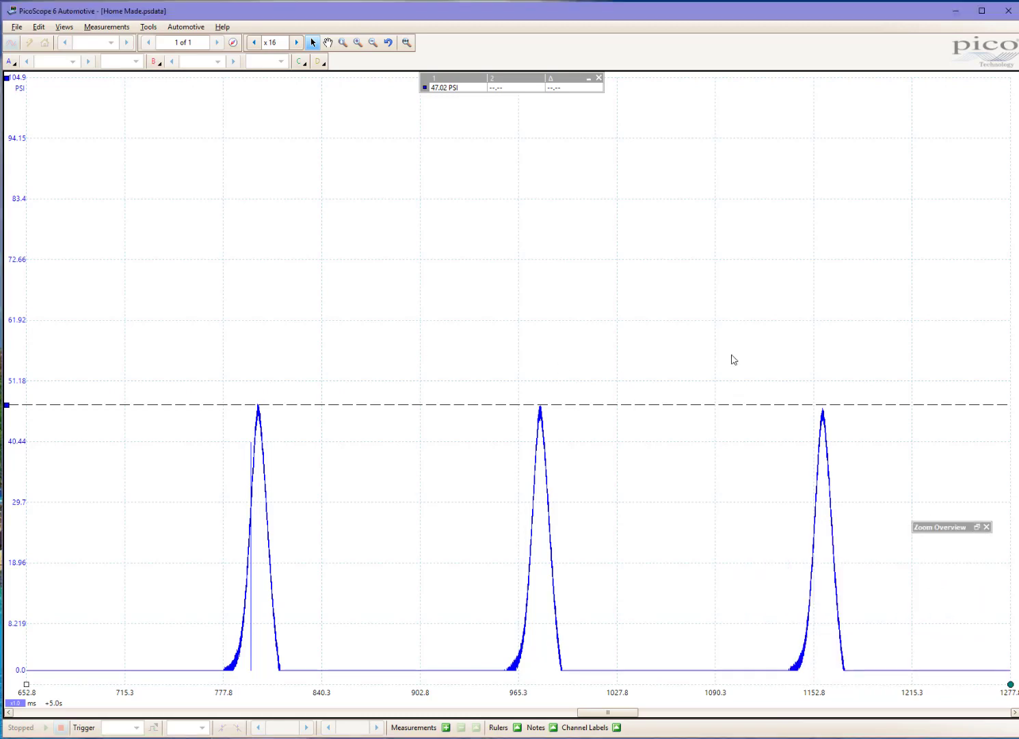
{"action": "mouse_move", "coordinate": [320, 574]}
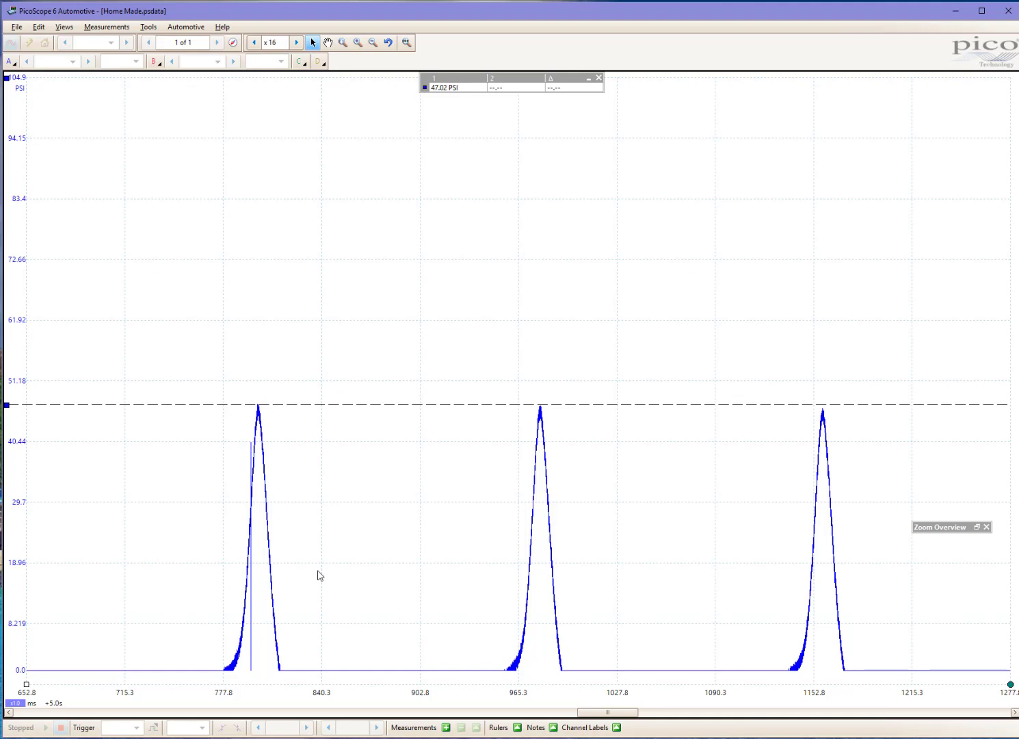
{"action": "mouse_move", "coordinate": [313, 647]}
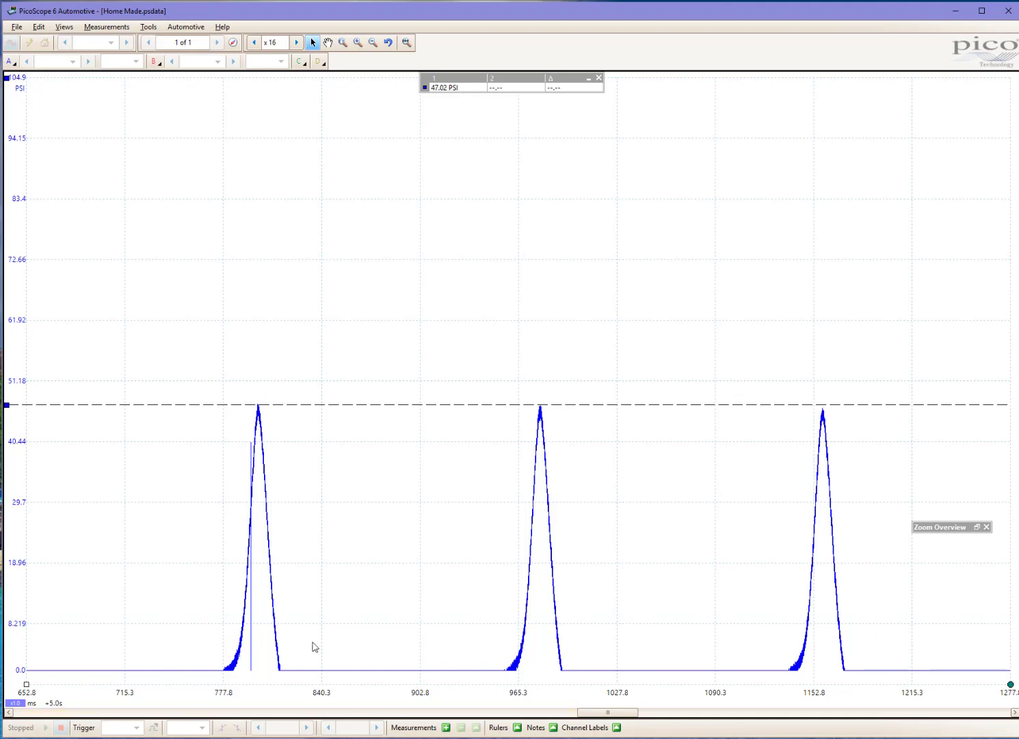
- Zoom from x16 to x32 on the first peak, showing two peaks at the ruler
{"action": "left_click", "coordinate": [343, 42]}
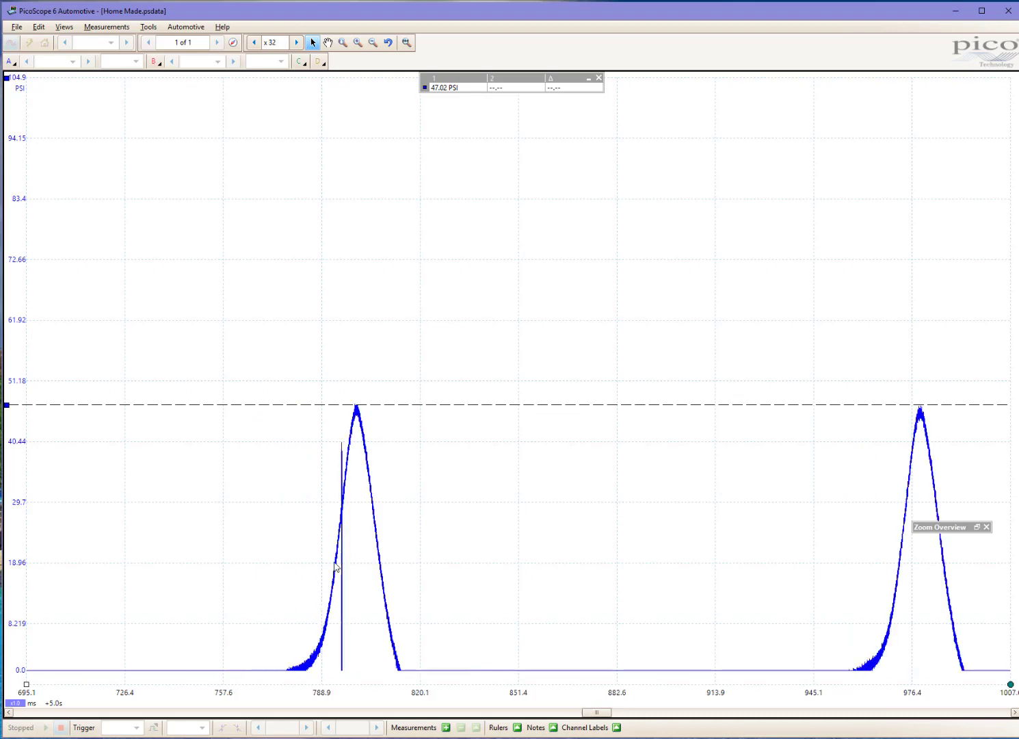
{"action": "mouse_move", "coordinate": [576, 112]}
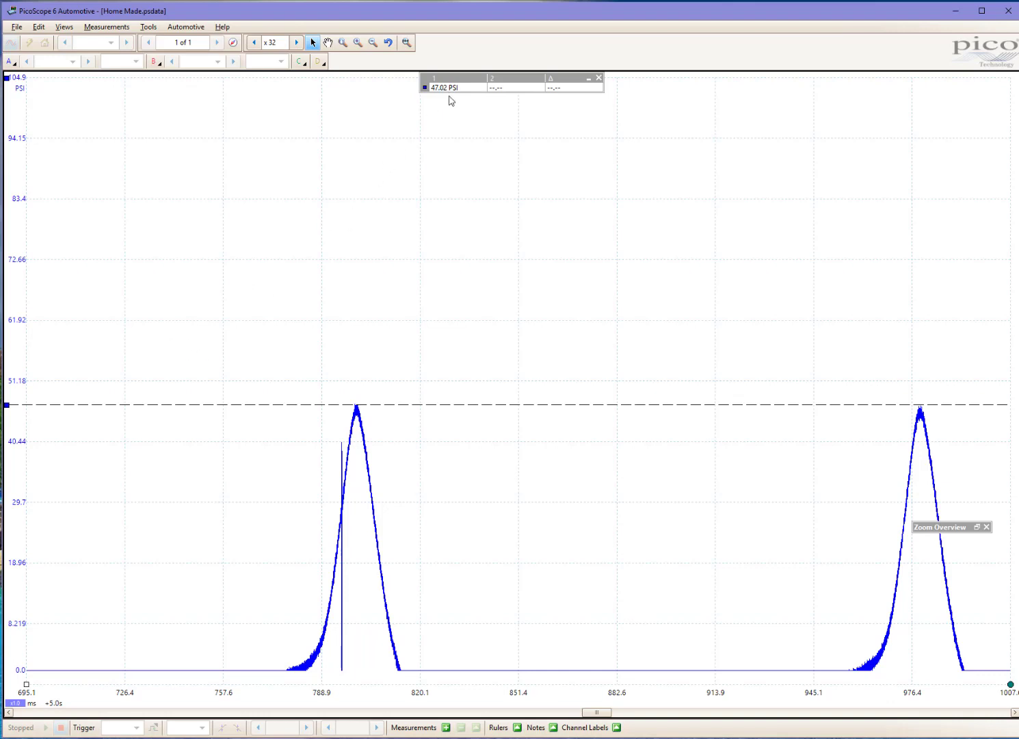
{"action": "mouse_move", "coordinate": [398, 173]}
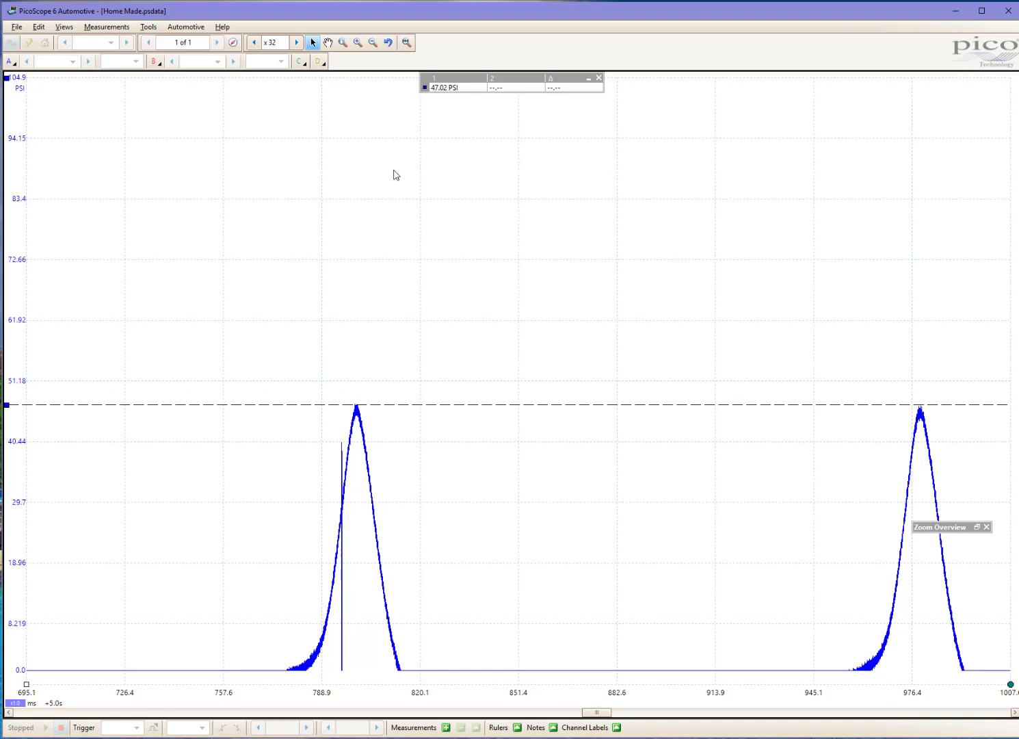
{"action": "mouse_move", "coordinate": [400, 355]}
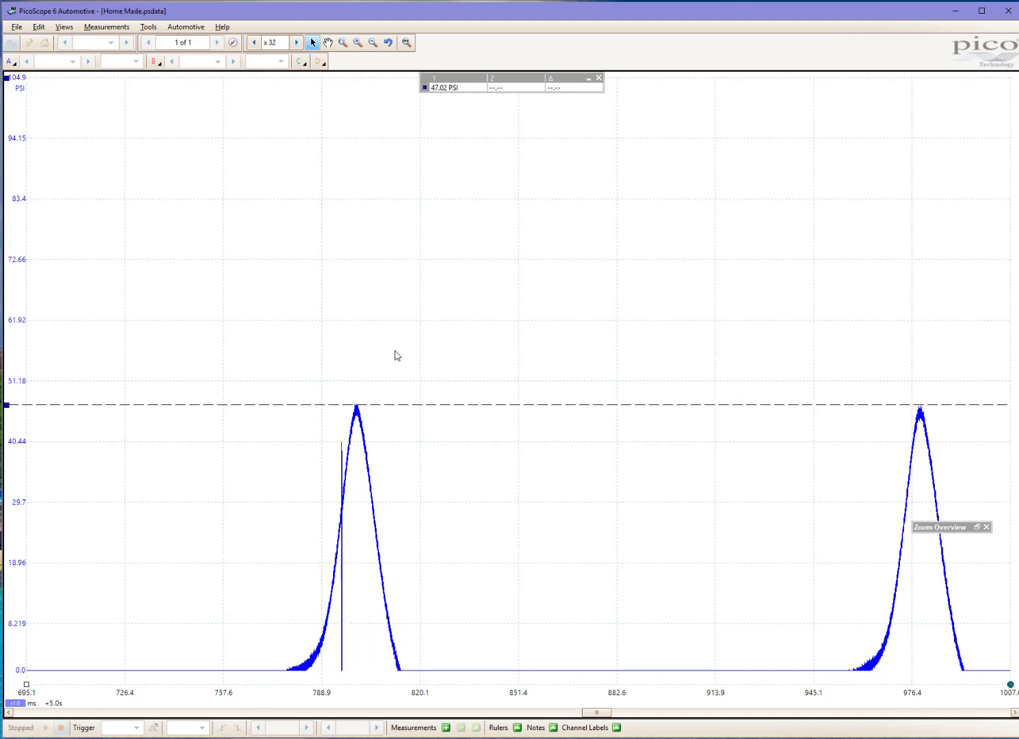
{"action": "mouse_move", "coordinate": [290, 246]}
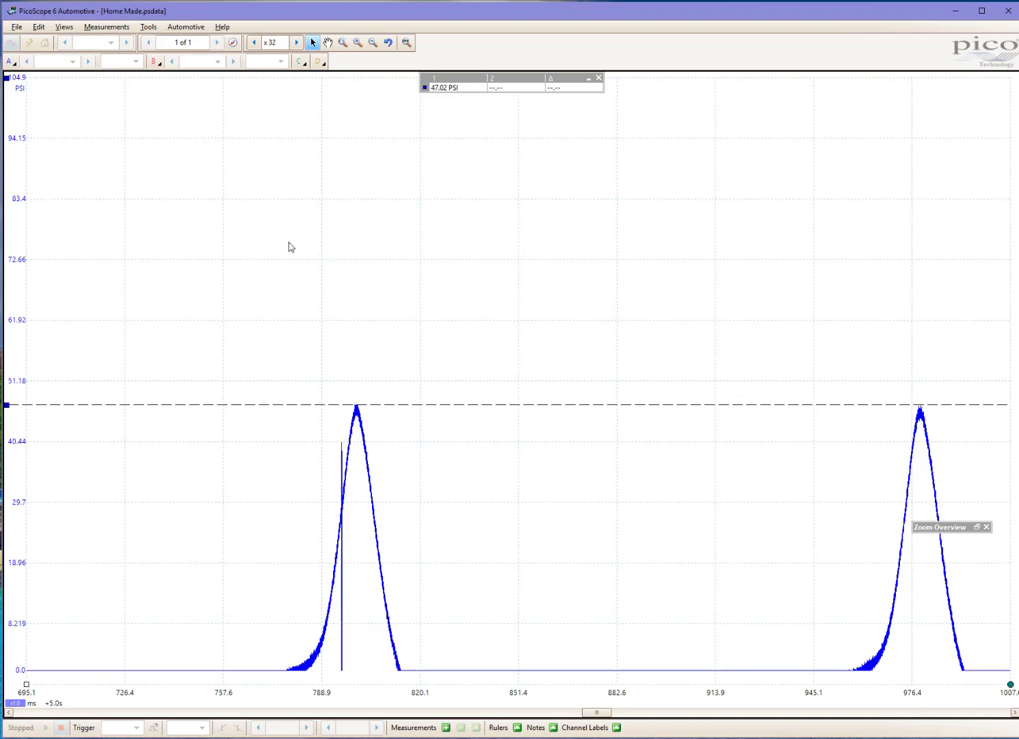
{"action": "mouse_move", "coordinate": [266, 246]}
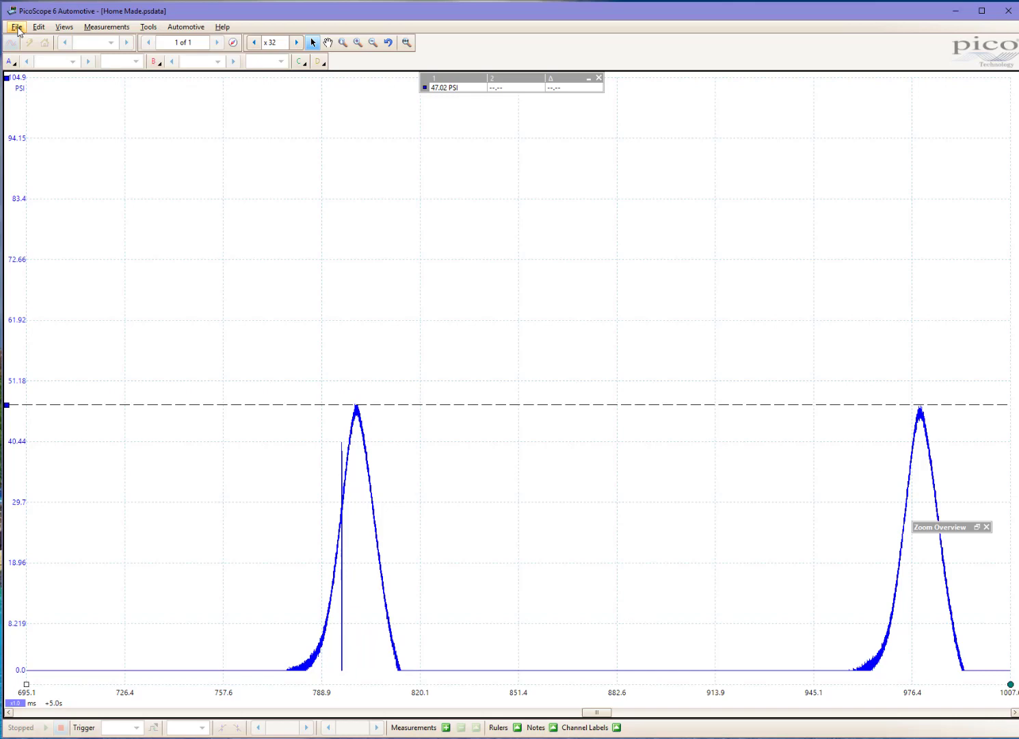
- Browse to and open the saved Pico.psdata capture
{"action": "left_click", "coordinate": [17, 27]}
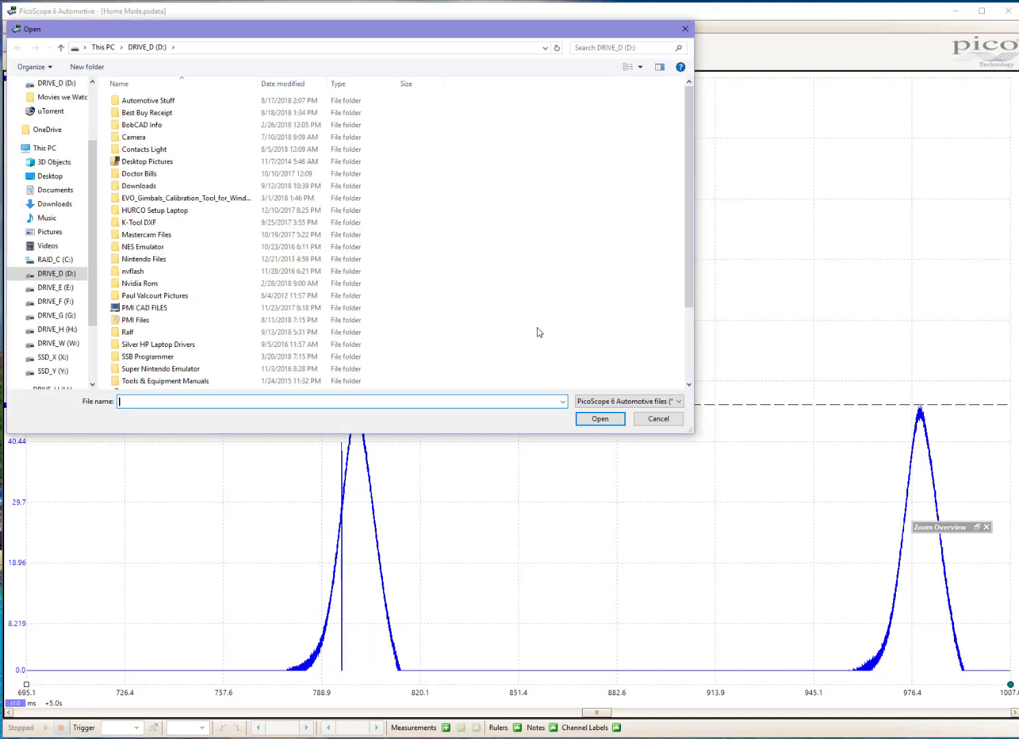
{"action": "left_click", "coordinate": [658, 418]}
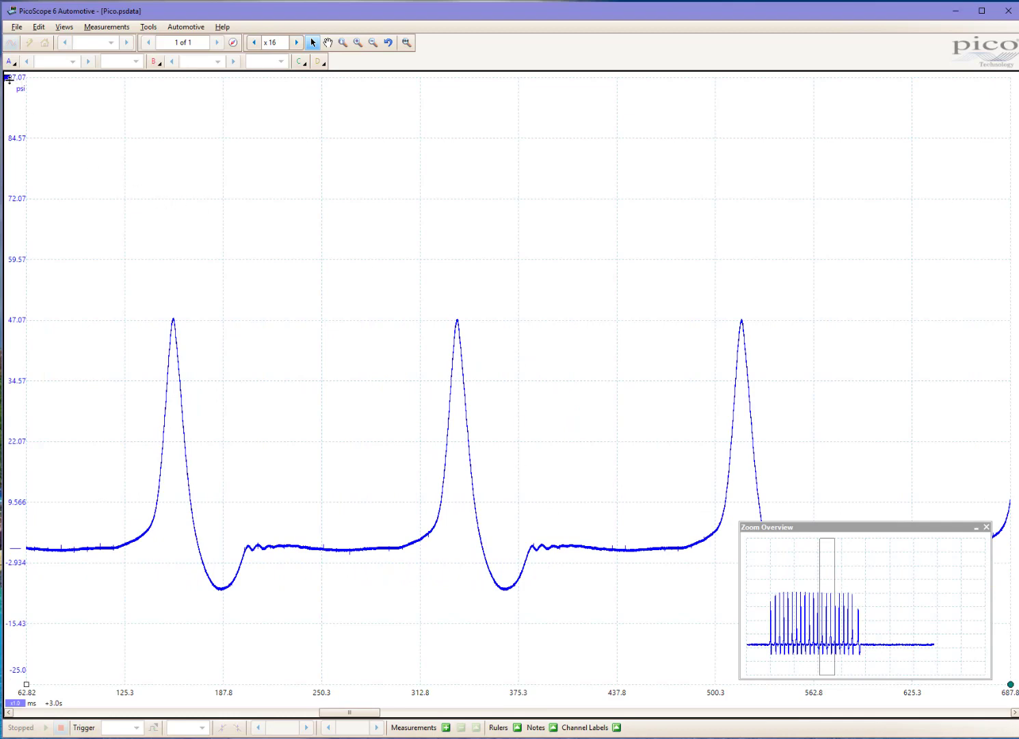
- Drag a horizontal ruler up to the Pico capture's peak tops at 47.3 psi
{"action": "left_click_drag", "start_coordinate": [8, 78], "coordinate": [20, 320]}
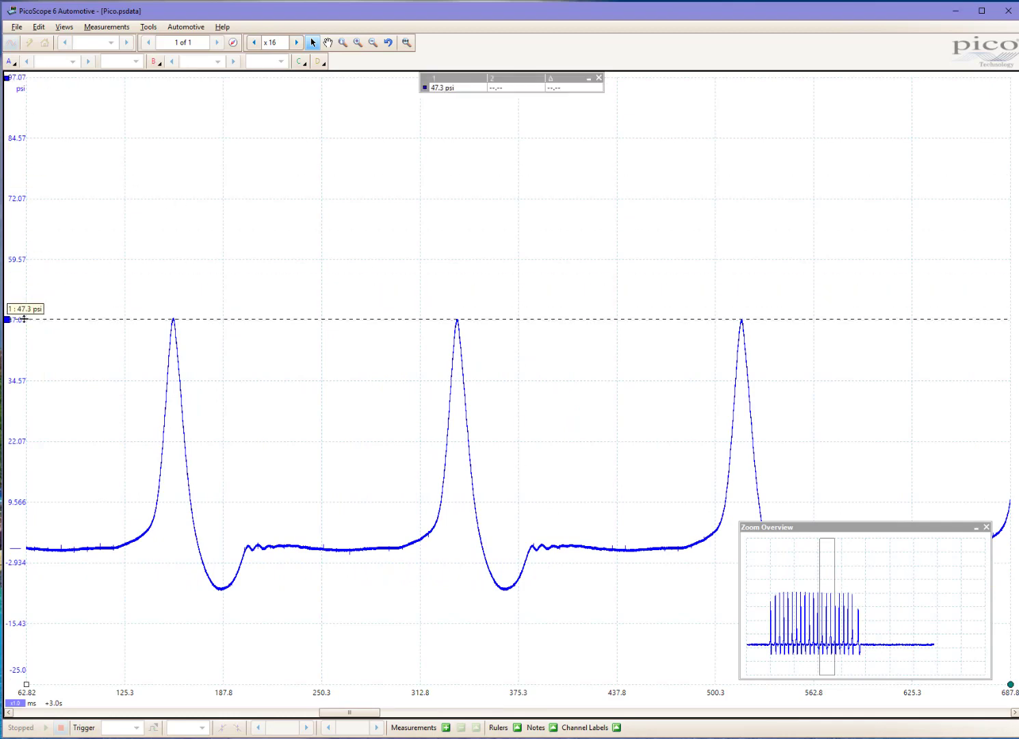
{"action": "mouse_move", "coordinate": [59, 274]}
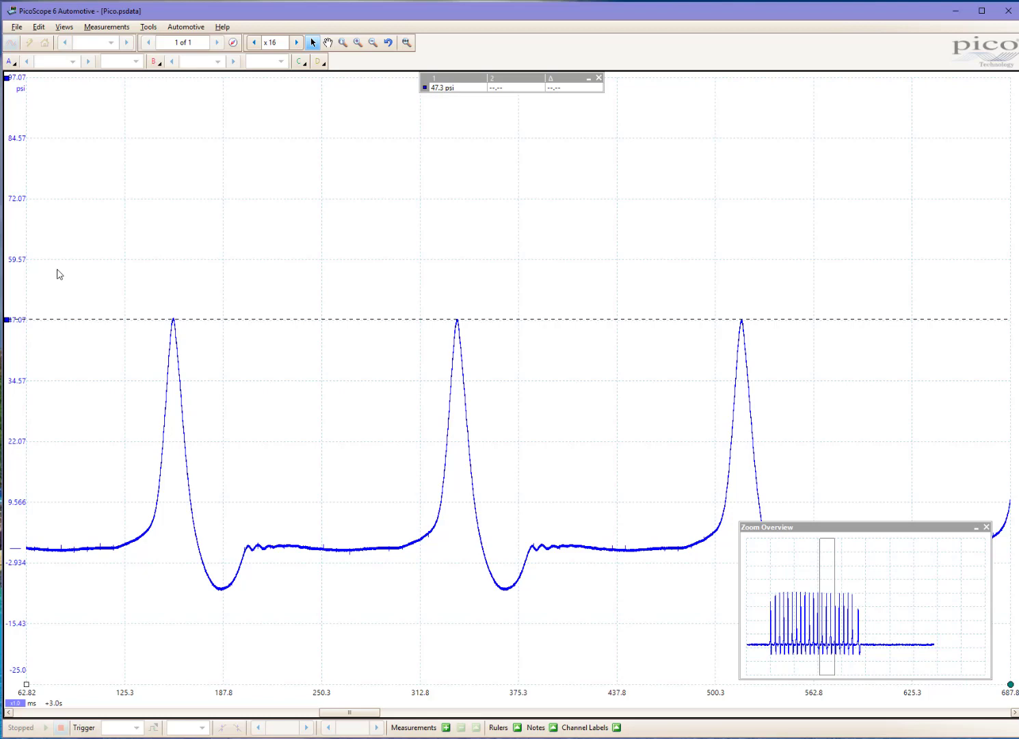
{"action": "mouse_move", "coordinate": [422, 248]}
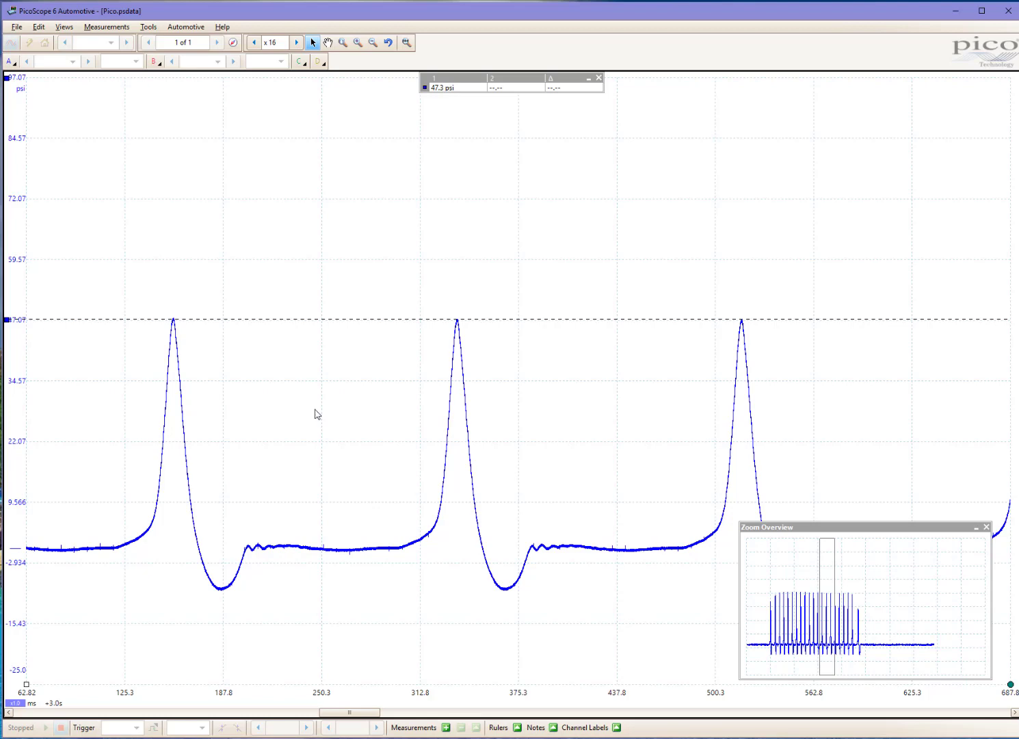
{"action": "mouse_move", "coordinate": [71, 549]}
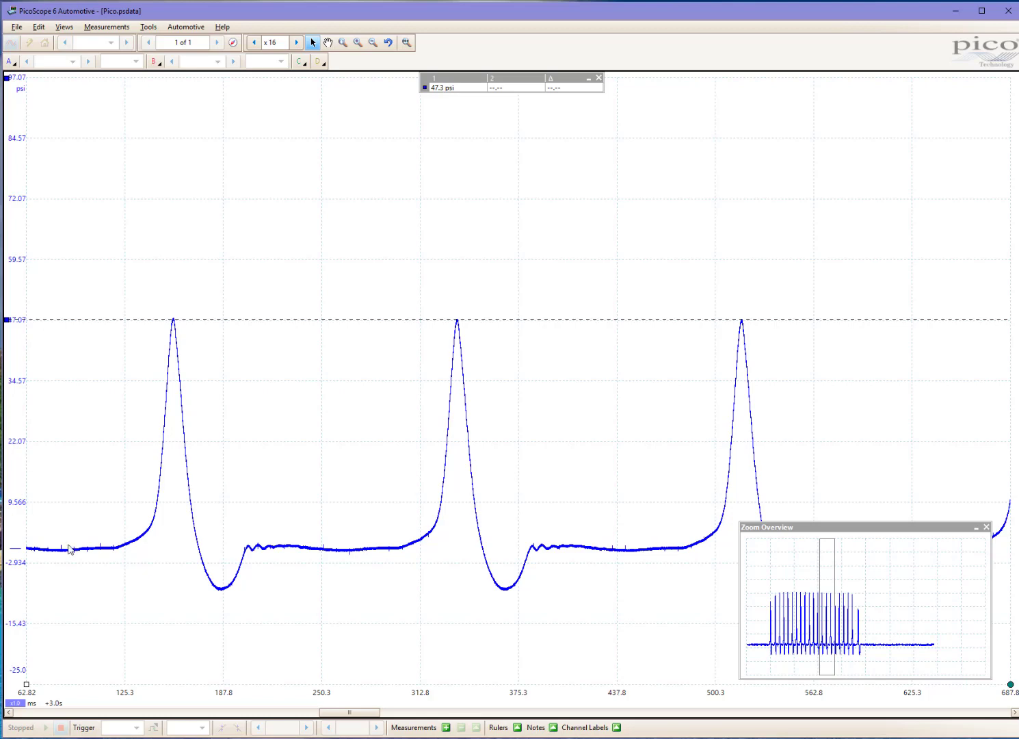
{"action": "mouse_move", "coordinate": [176, 315]}
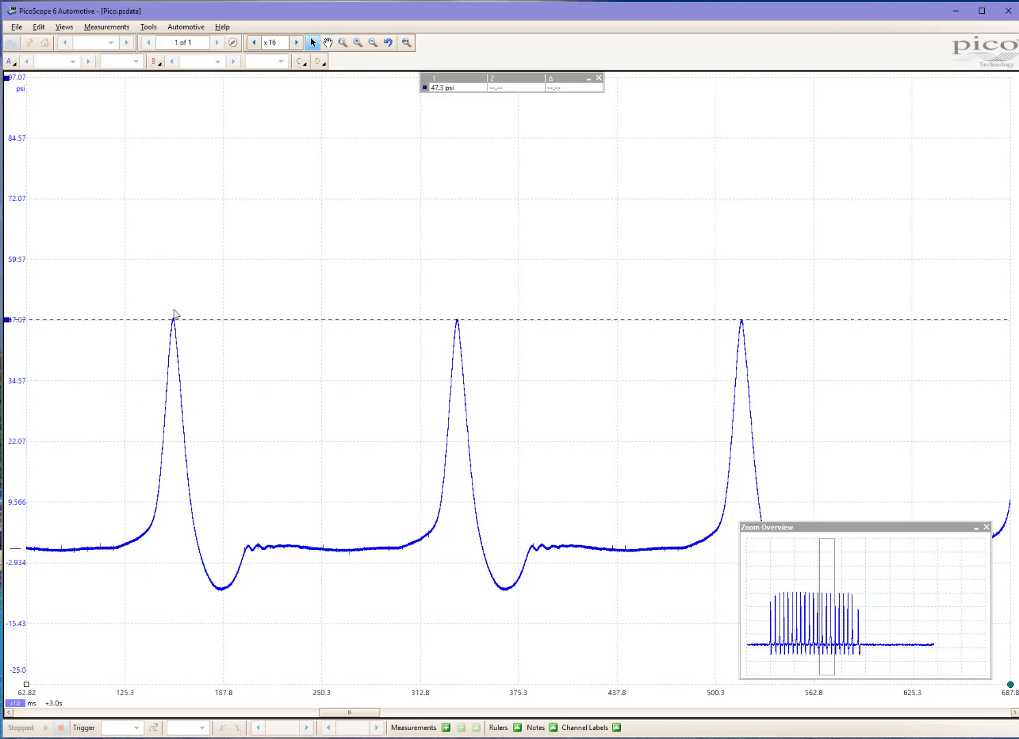
{"action": "mouse_move", "coordinate": [264, 545]}
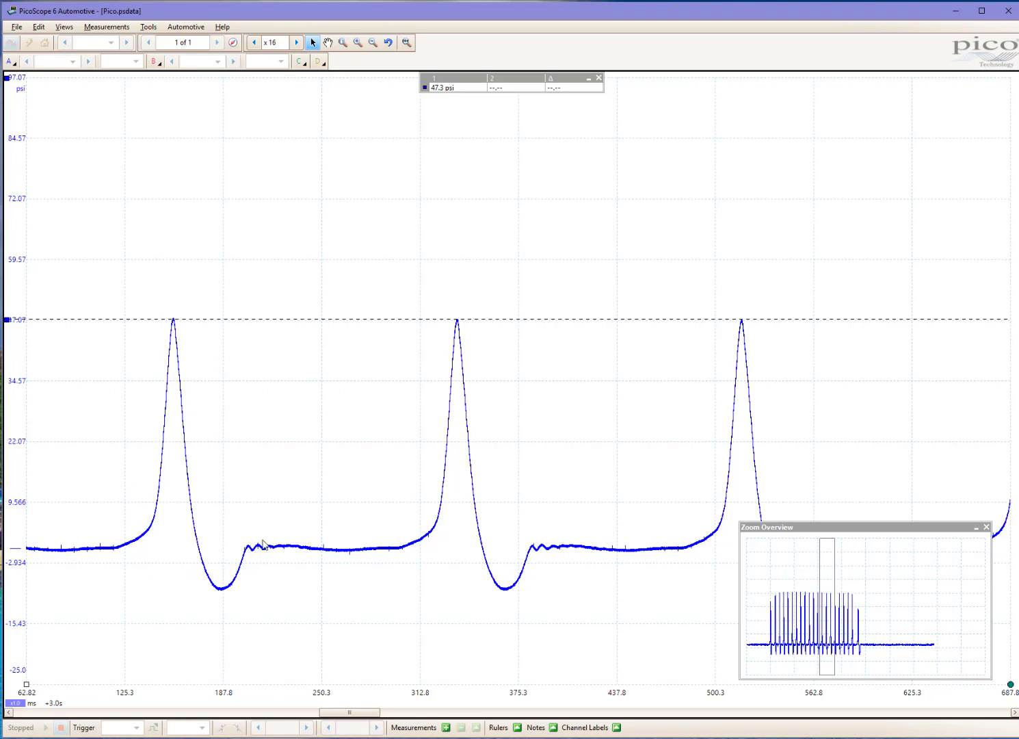
{"action": "mouse_move", "coordinate": [186, 331]}
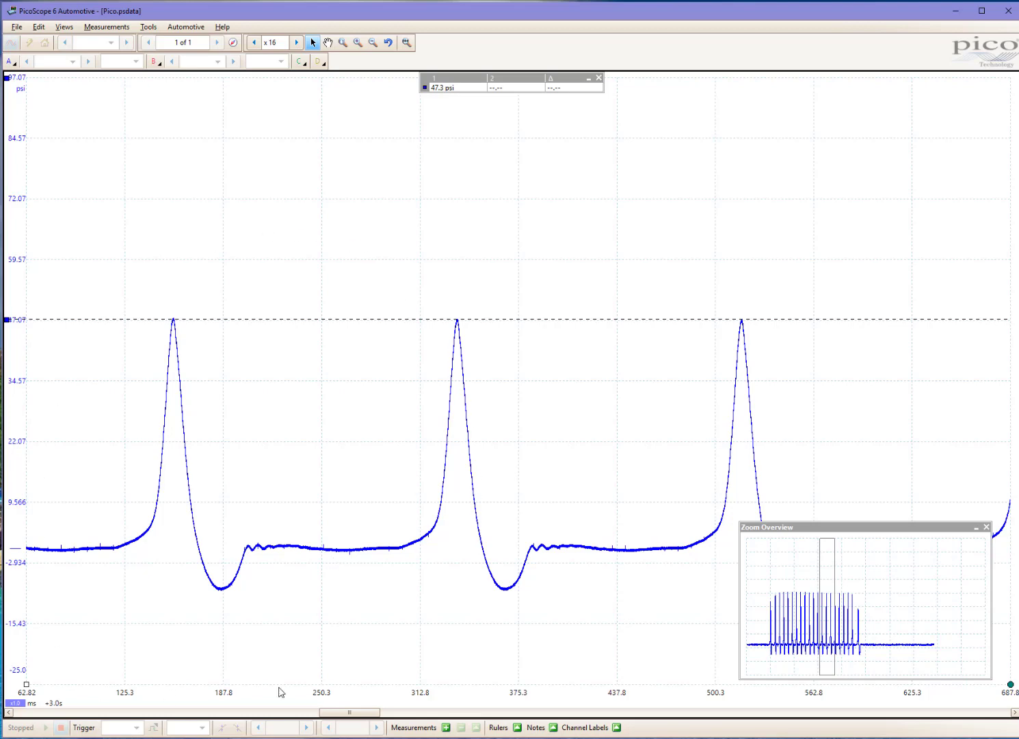
{"action": "mouse_move", "coordinate": [298, 228]}
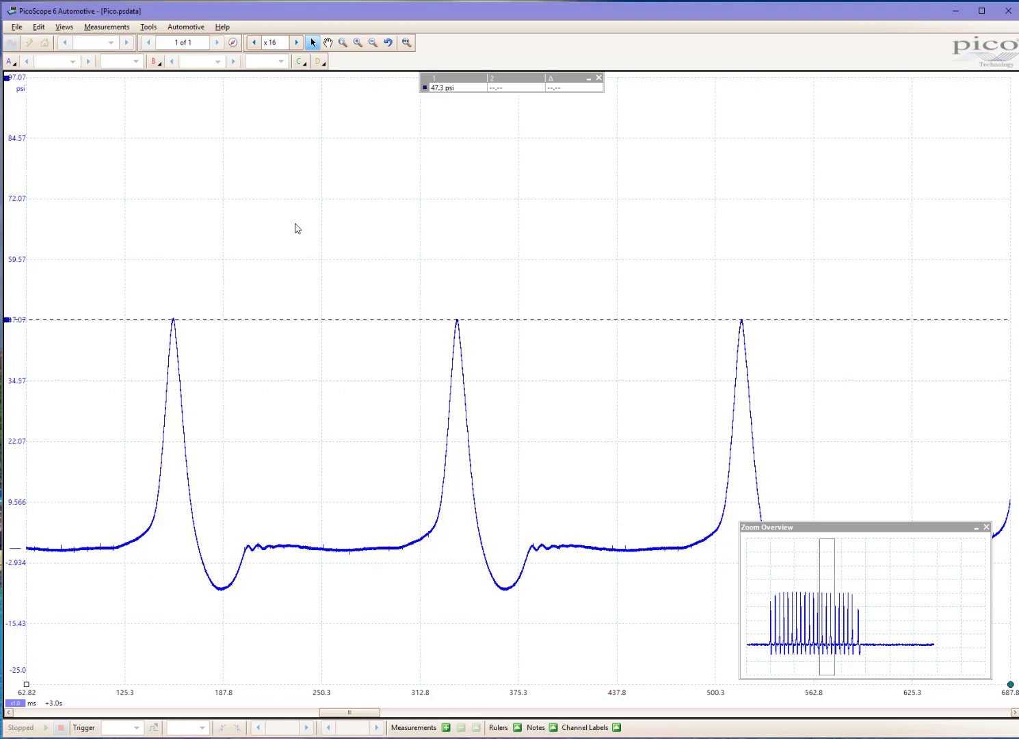
{"action": "mouse_move", "coordinate": [434, 437]}
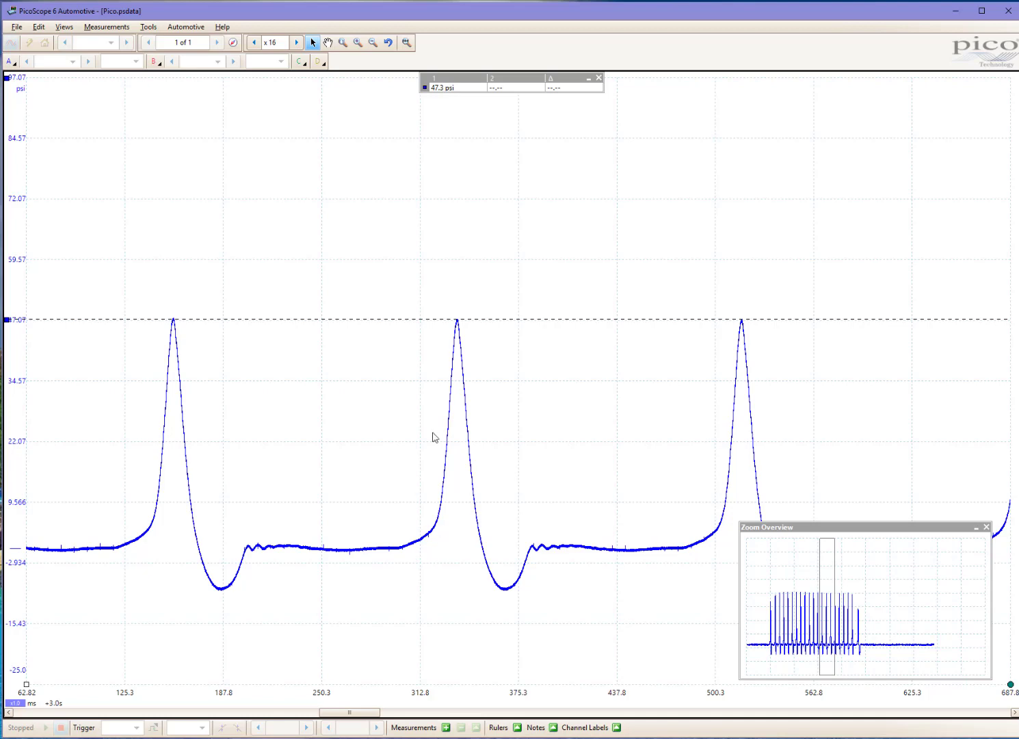
{"action": "mouse_move", "coordinate": [749, 318]}
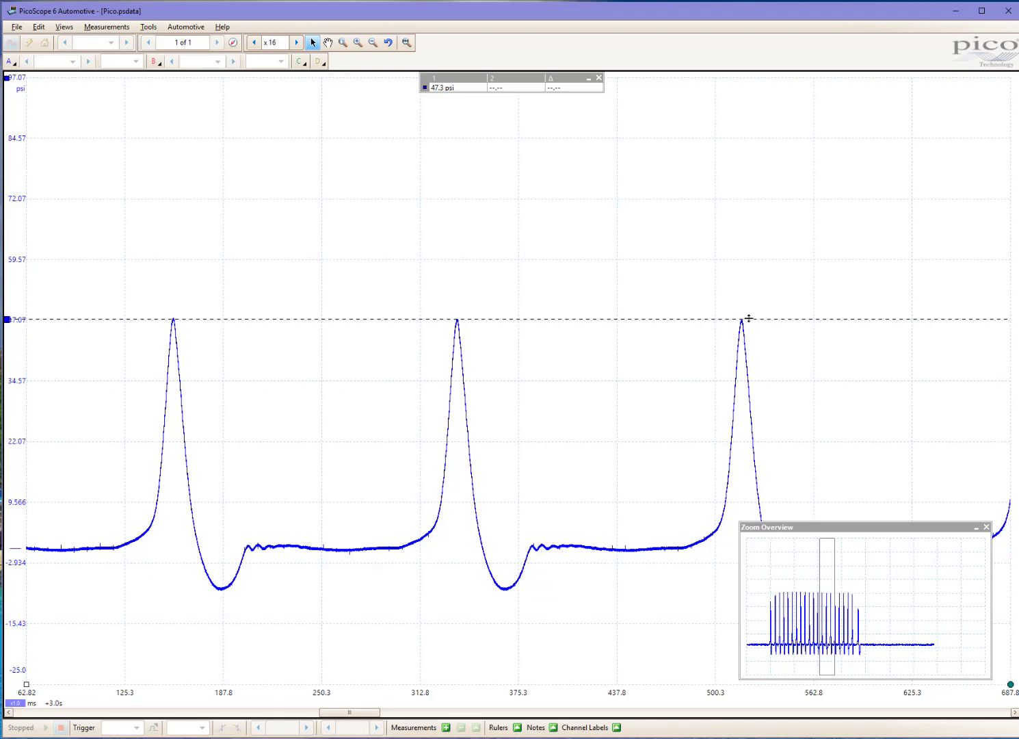
{"action": "mouse_move", "coordinate": [509, 238]}
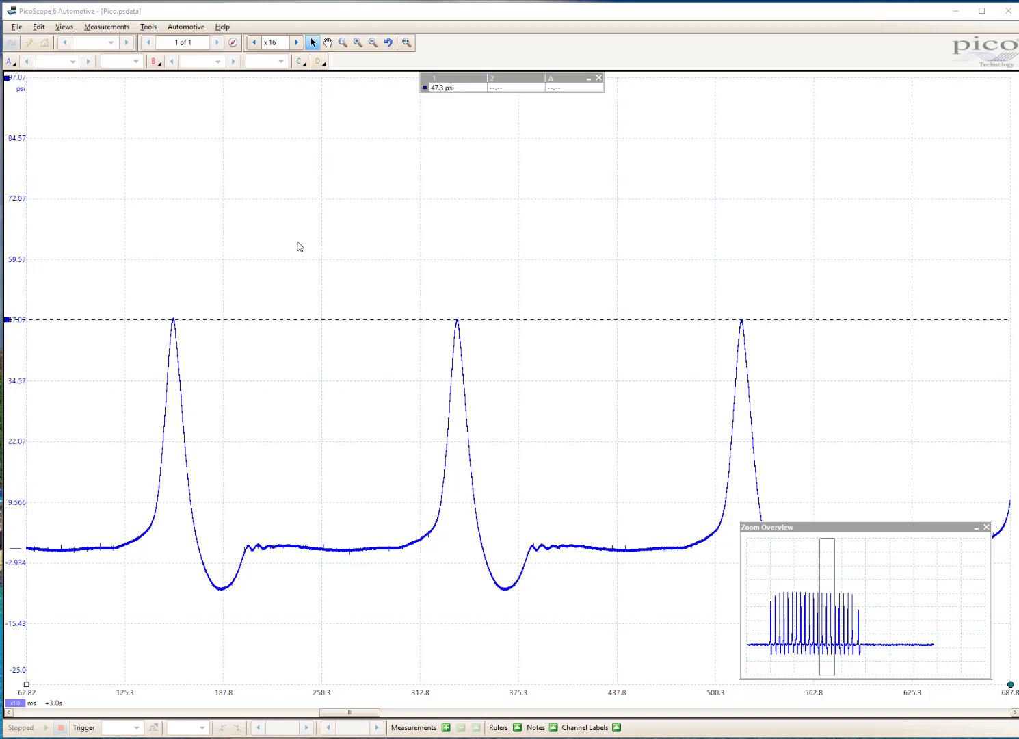
{"action": "mouse_move", "coordinate": [380, 244]}
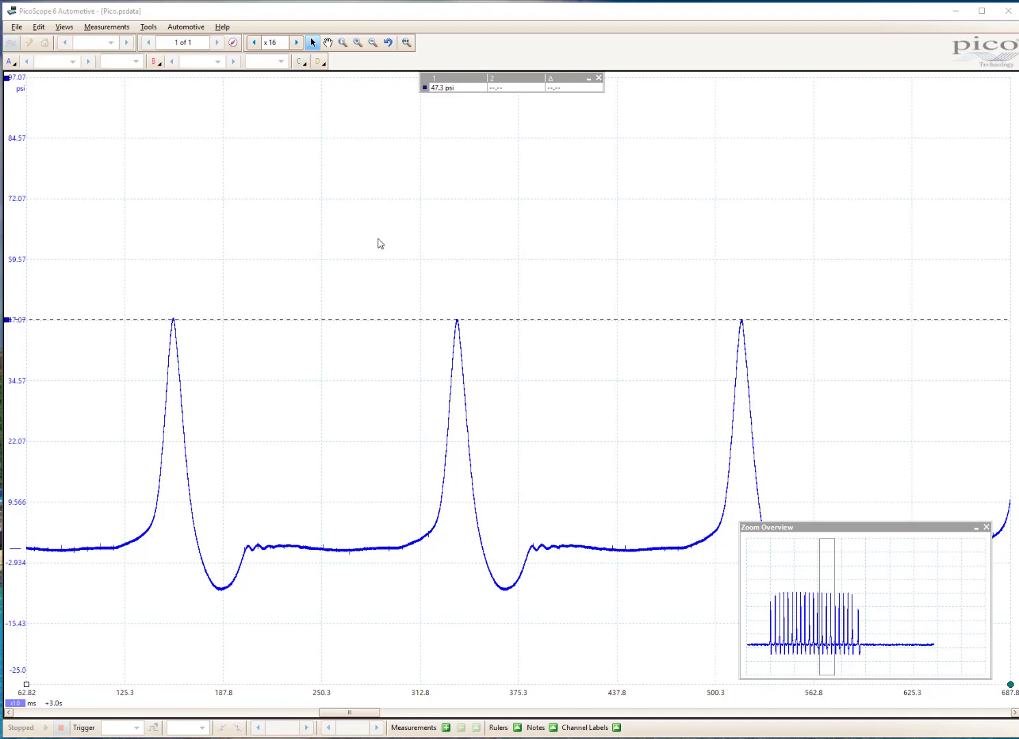
{"action": "mouse_move", "coordinate": [461, 232]}
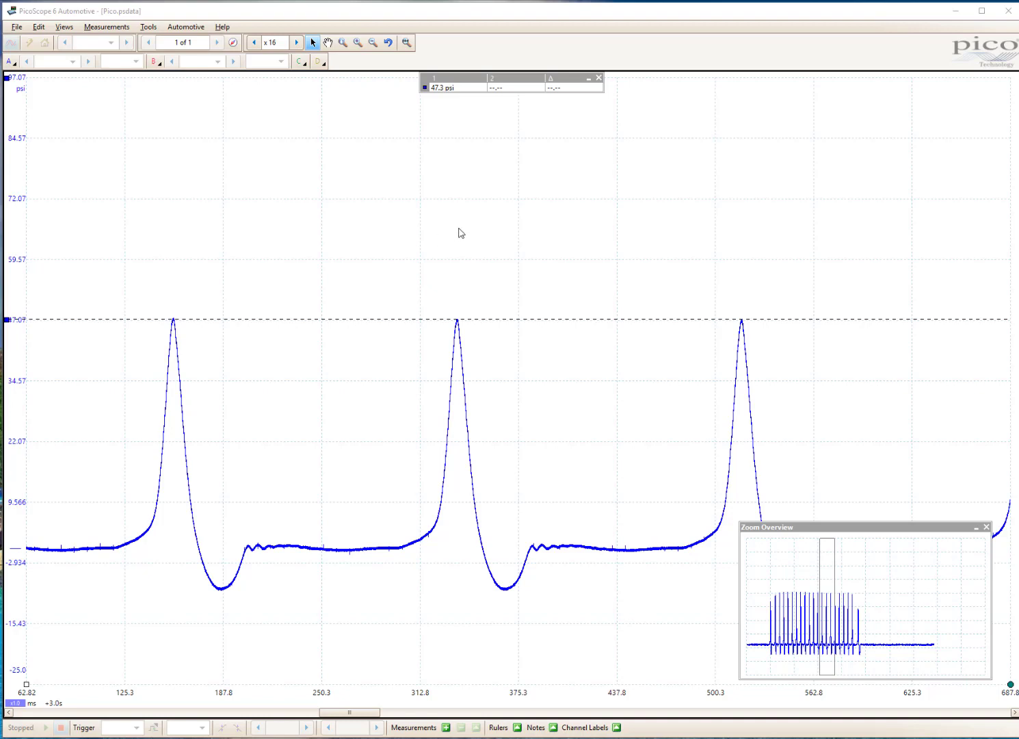
{"action": "mouse_move", "coordinate": [443, 198]}
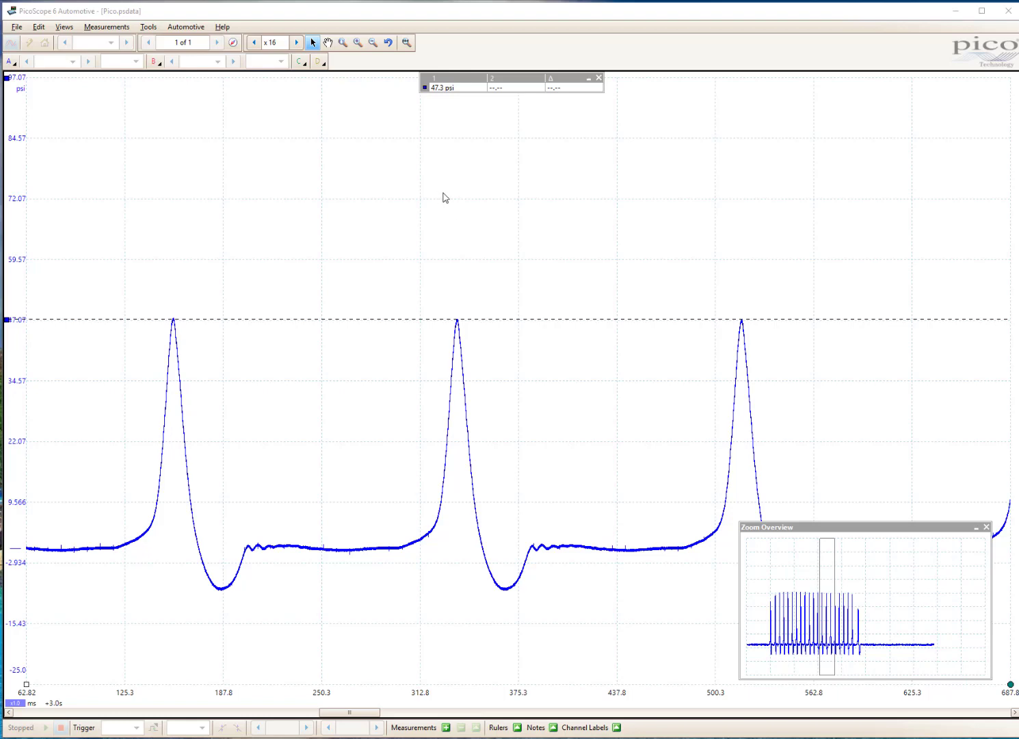